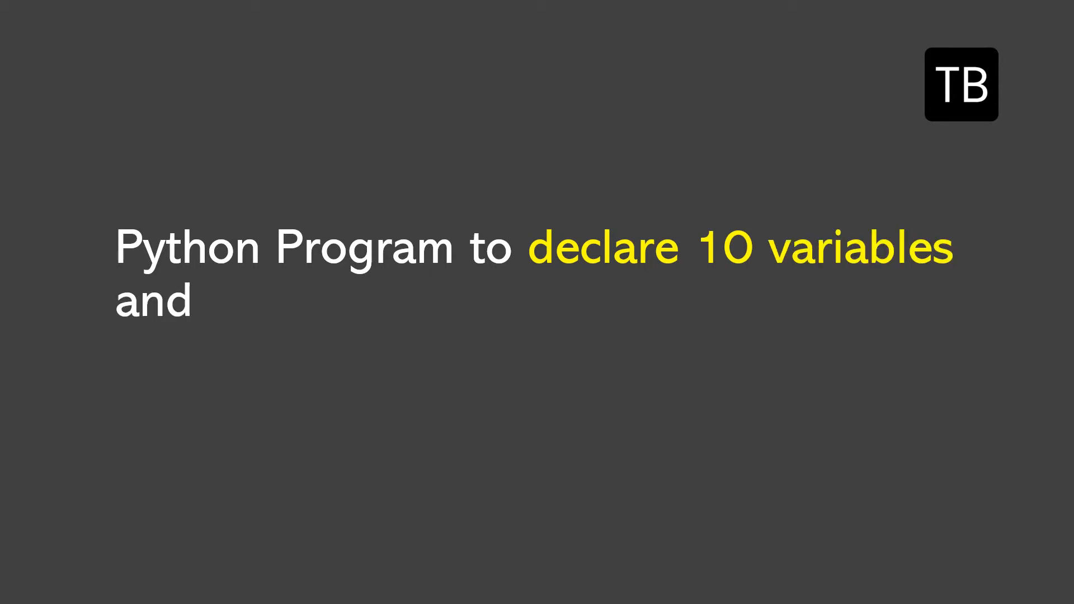
Advance past the title slide so the variable list begins appearing on the black slide
type("use all the variables")
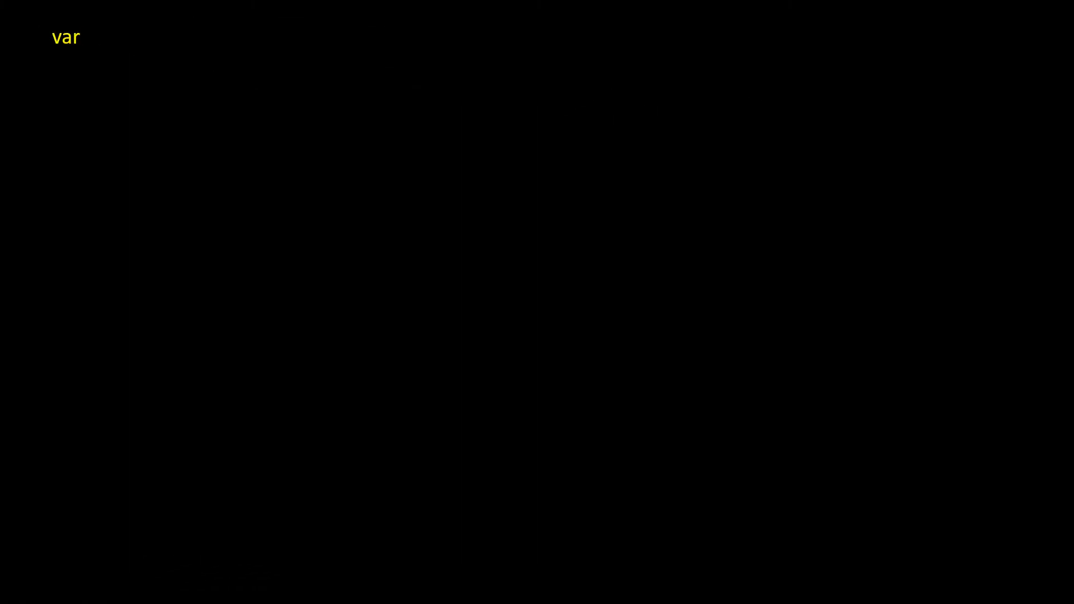
List variable1 = 45 through variable5 = 50 as Python assignments on the slide
type("iabl")
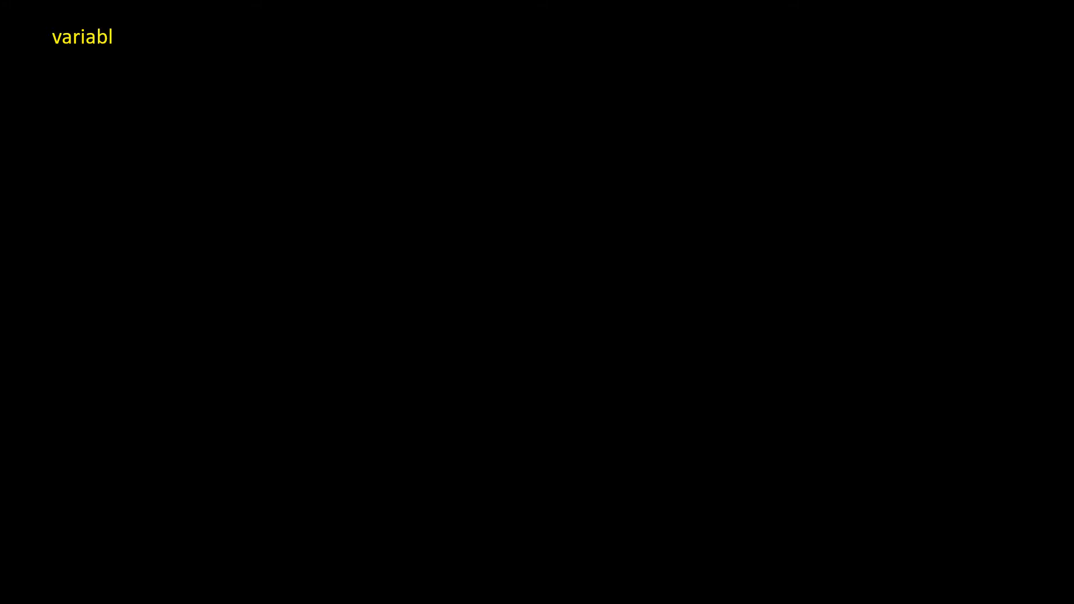
type("e1 = 45")
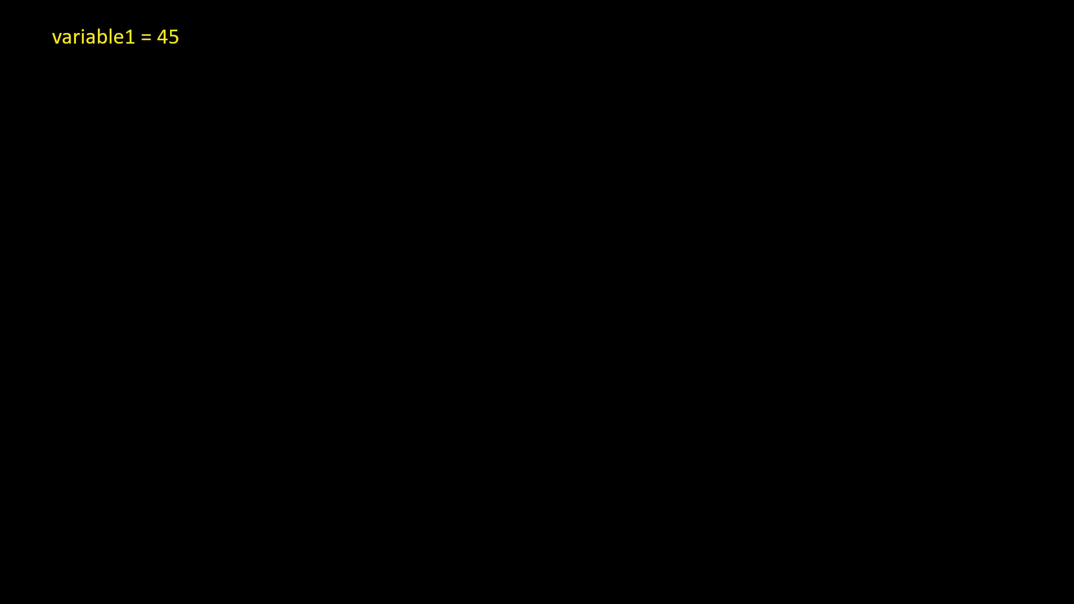
type("vari")
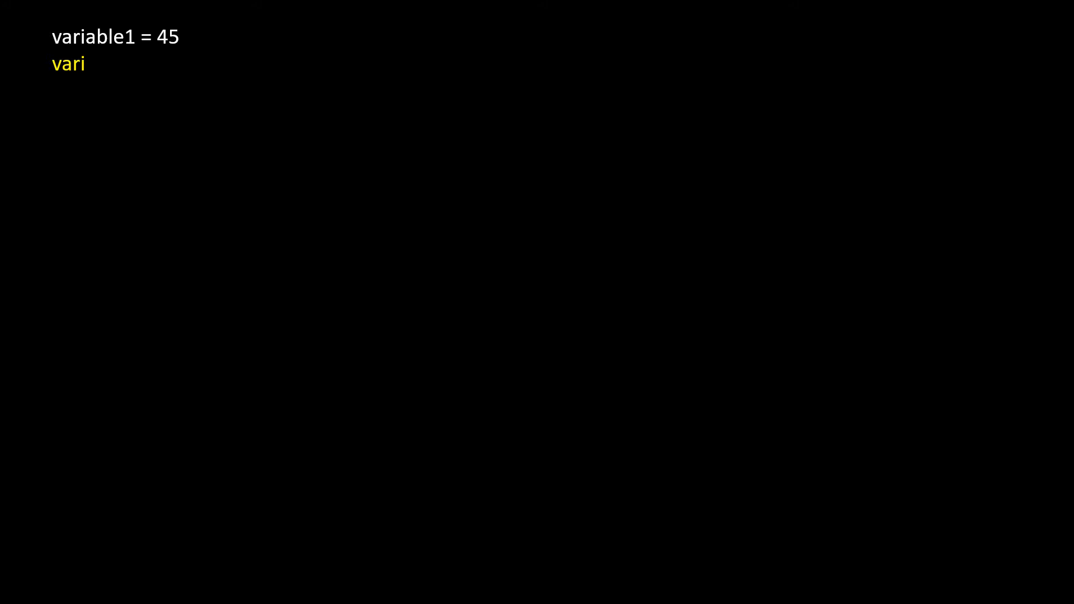
type("able2 = 55")
left_click(151, 91)
type("v")
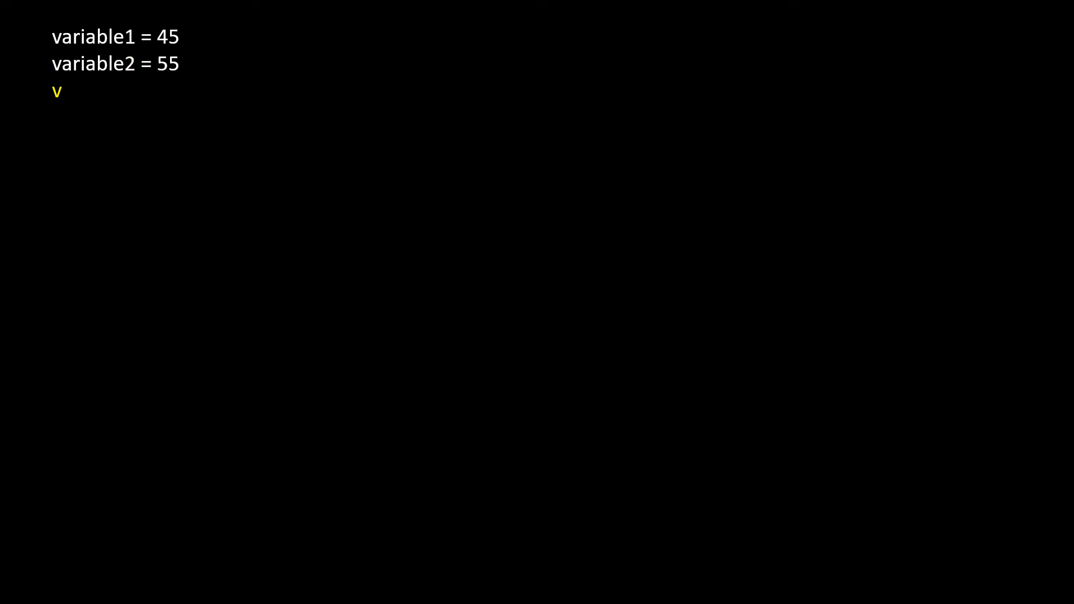
type("aria")
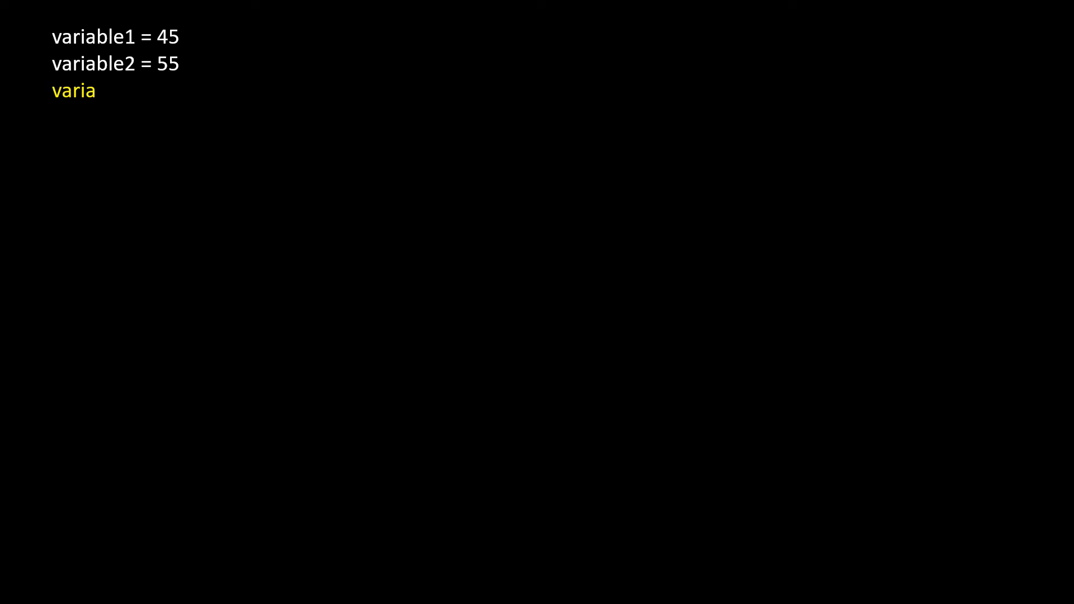
type("ble3")
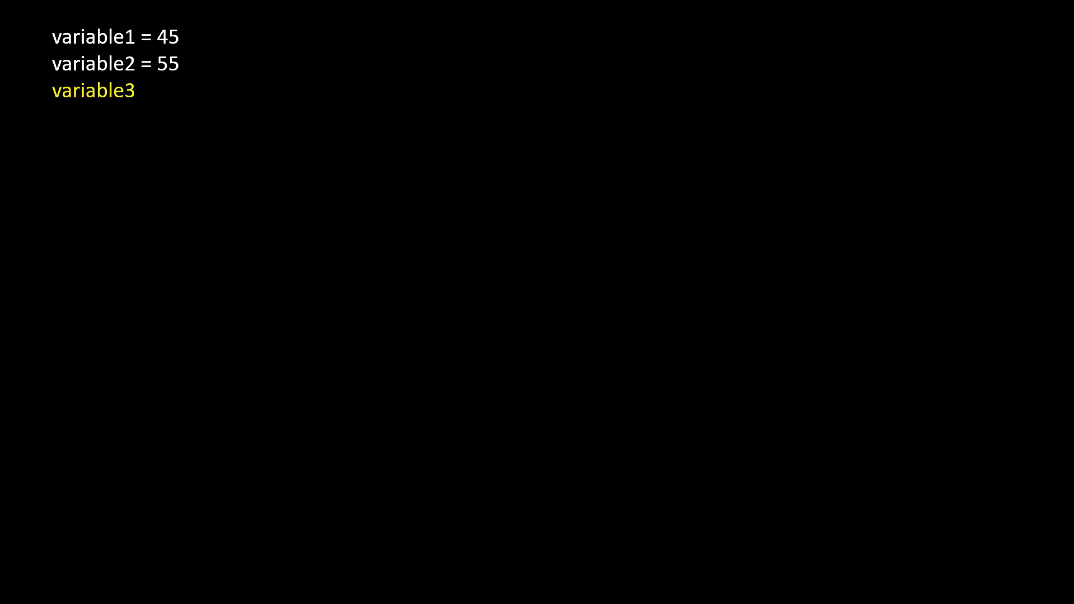
type("= 91")
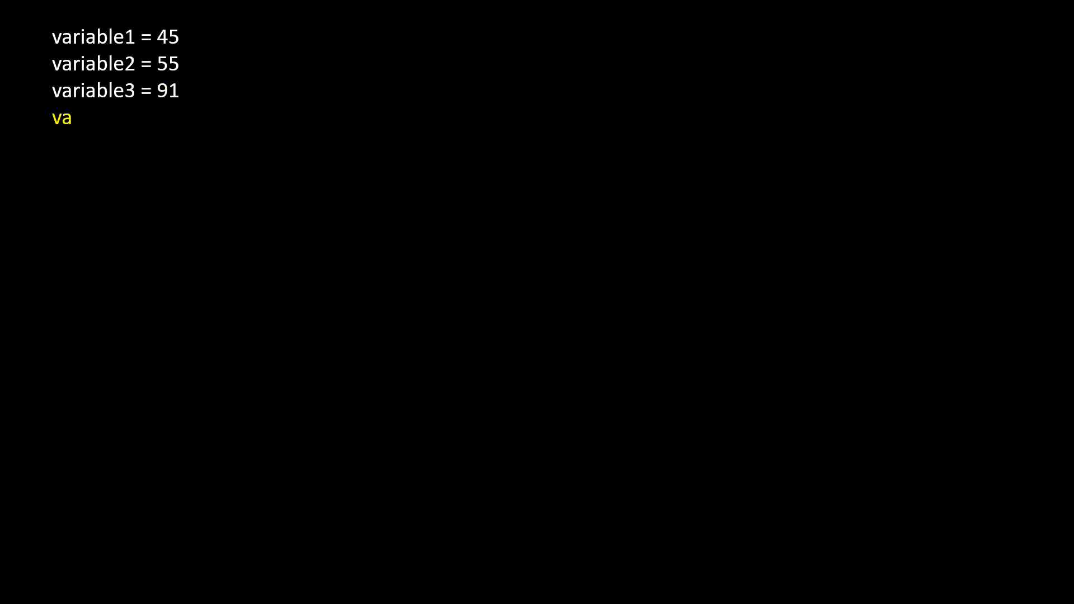
type("riab")
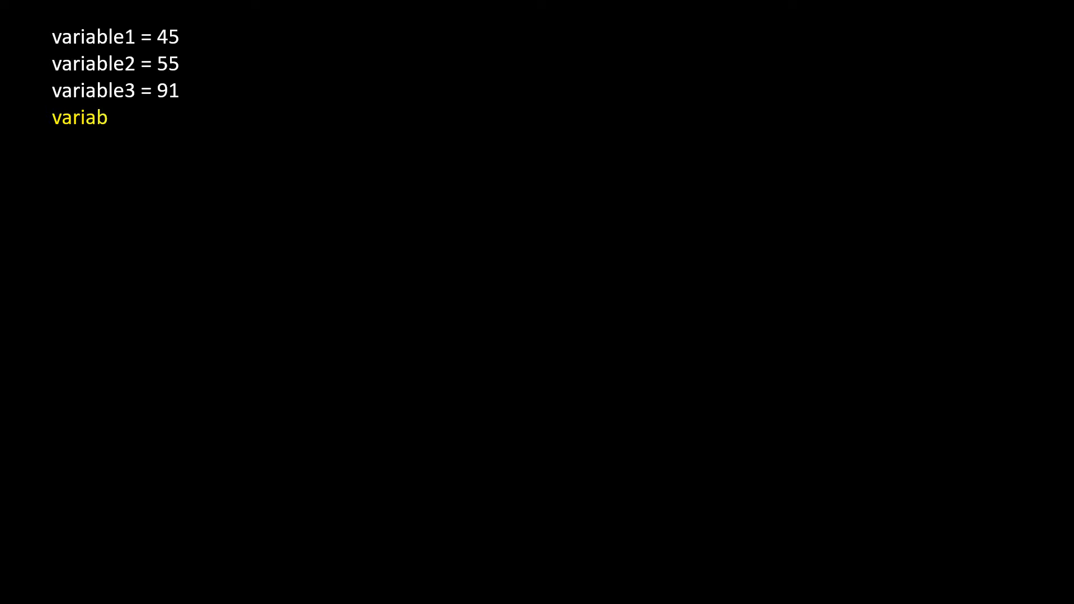
type("le4 =")
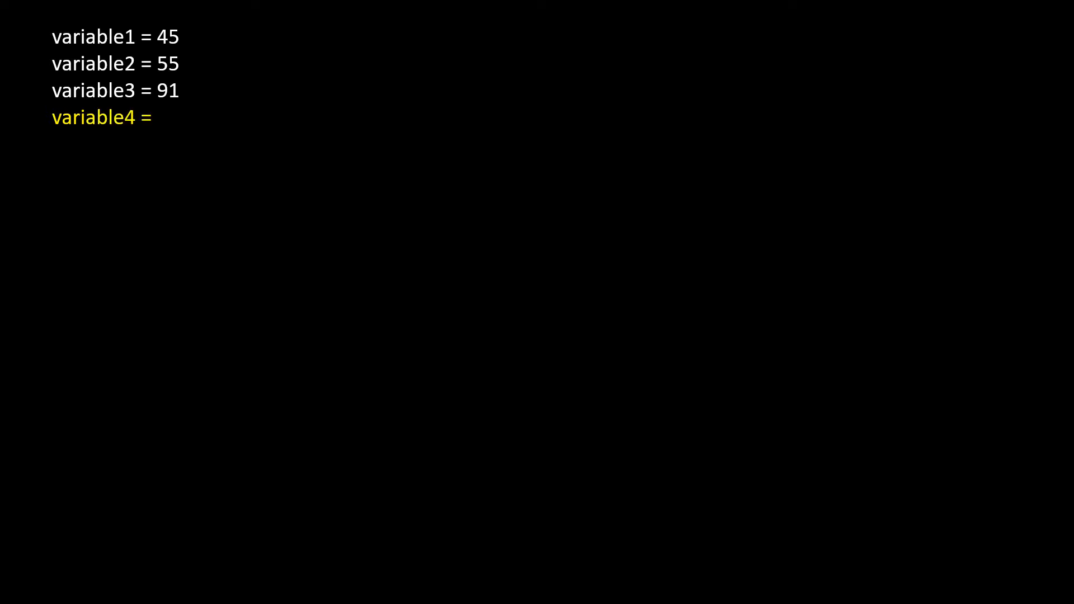
type("30")
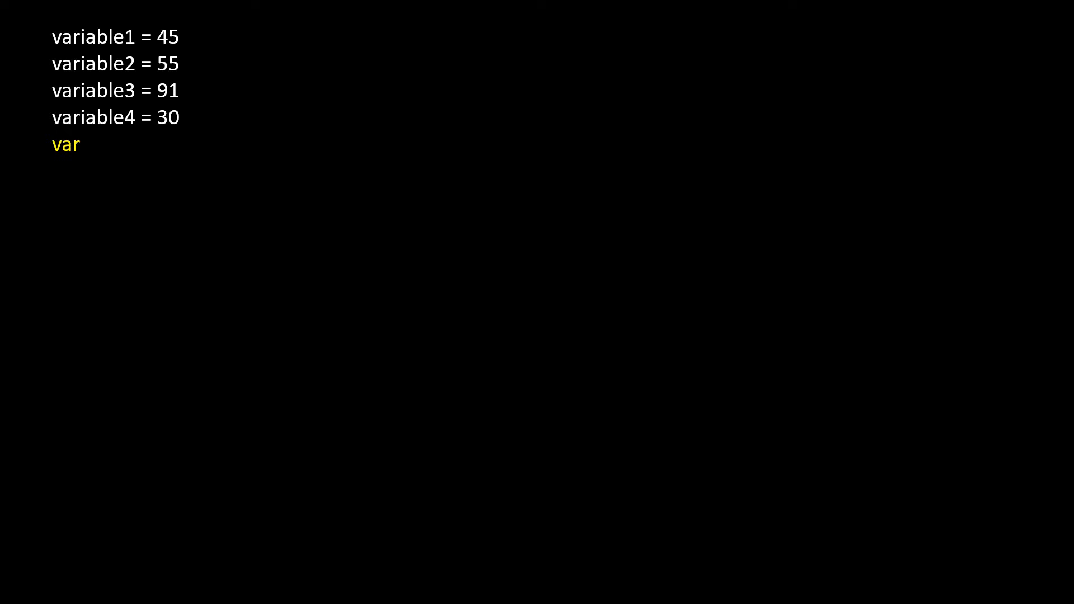
type("iabl")
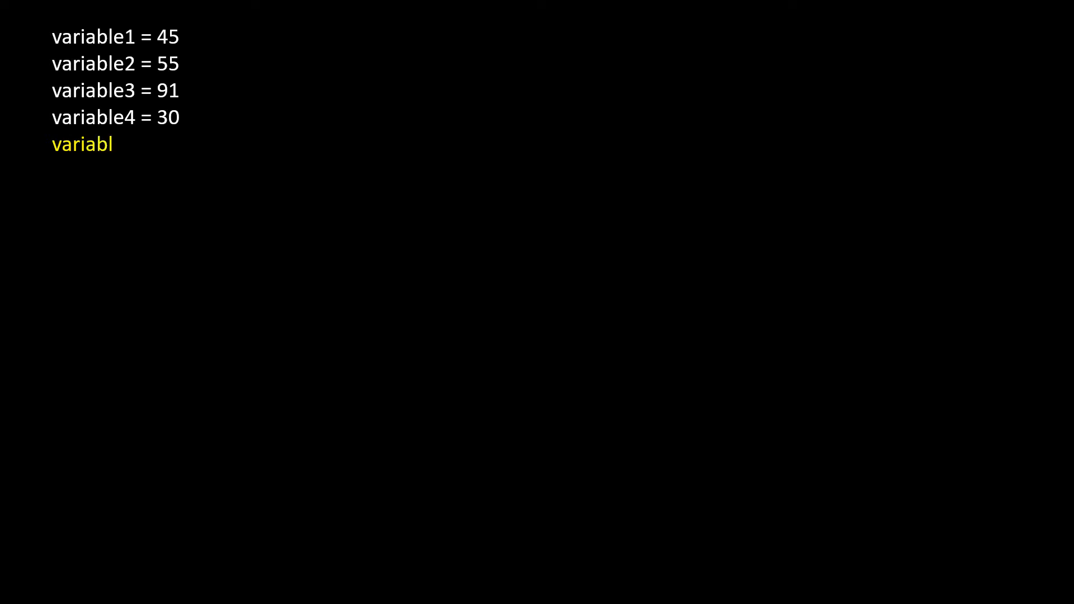
type("e5 = 5")
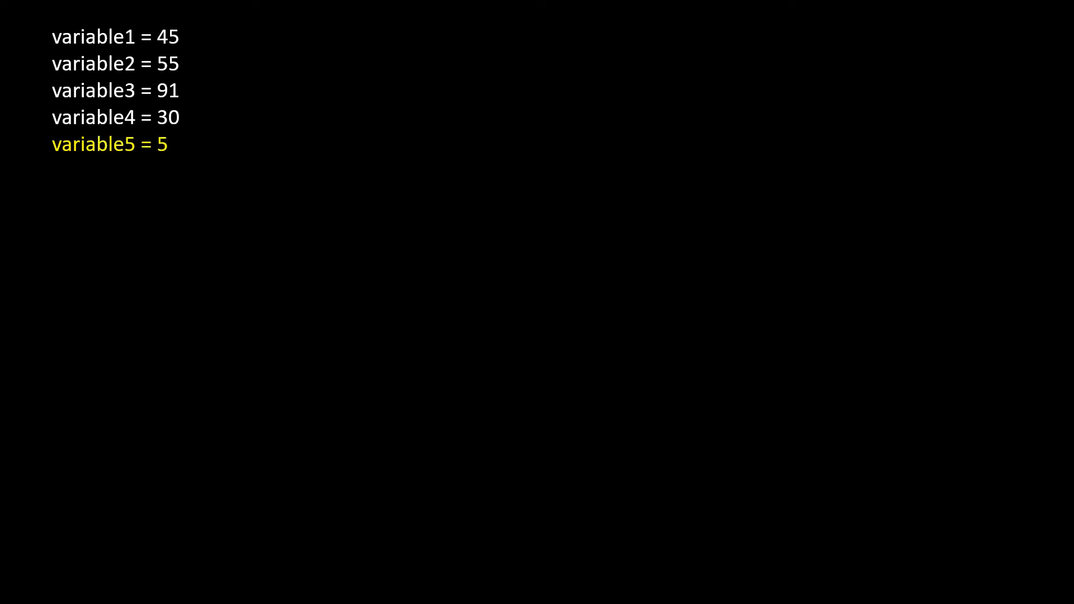
List variable6 through variable10 = 8 and begin the print("Negation line
type("0vari")
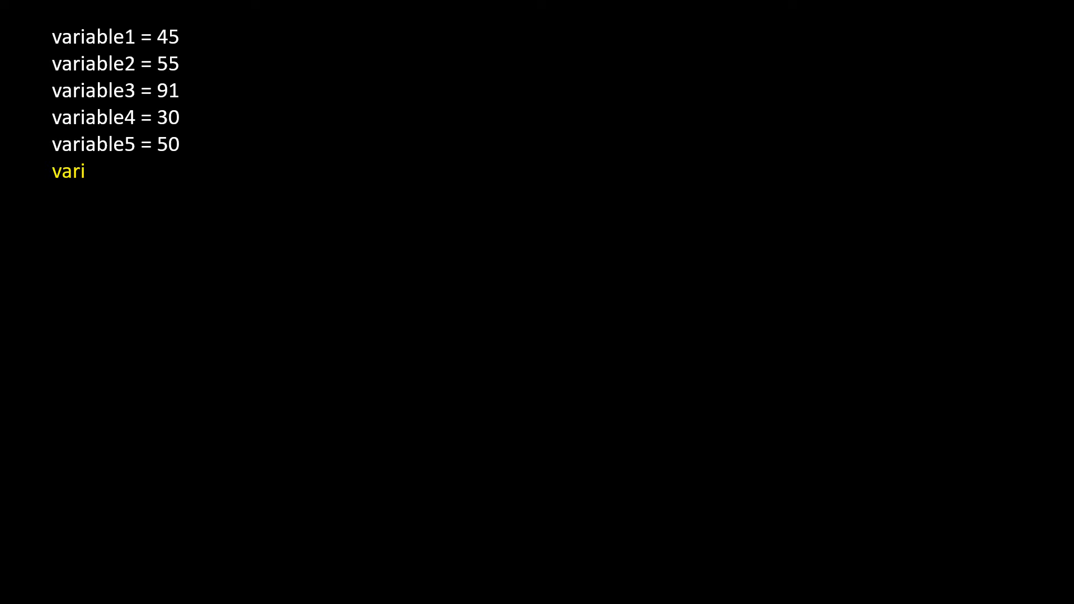
type("able6 = 10")
type("v")
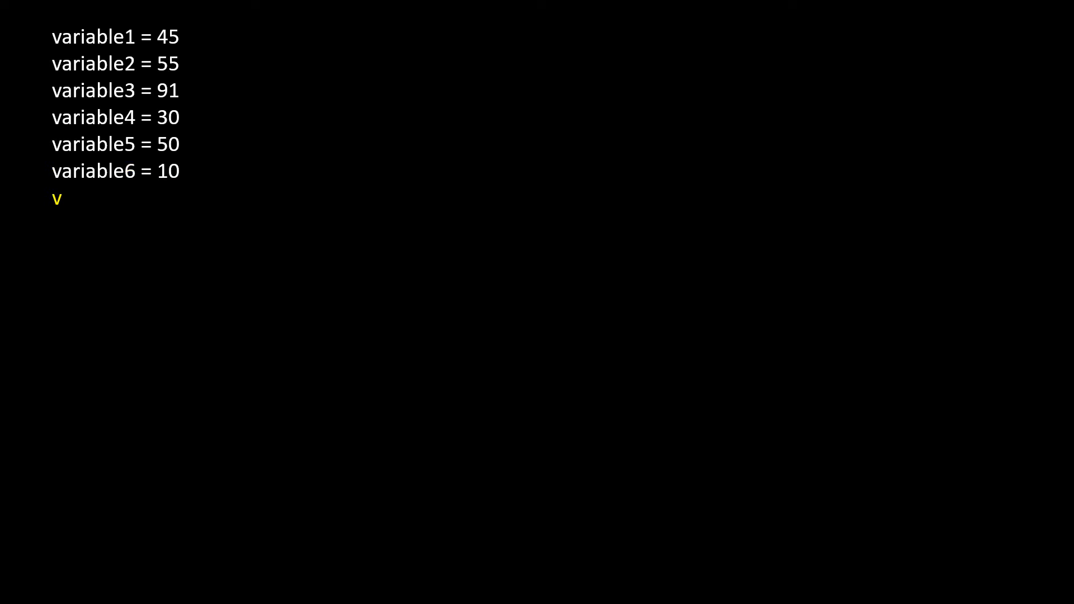
type("ariable7")
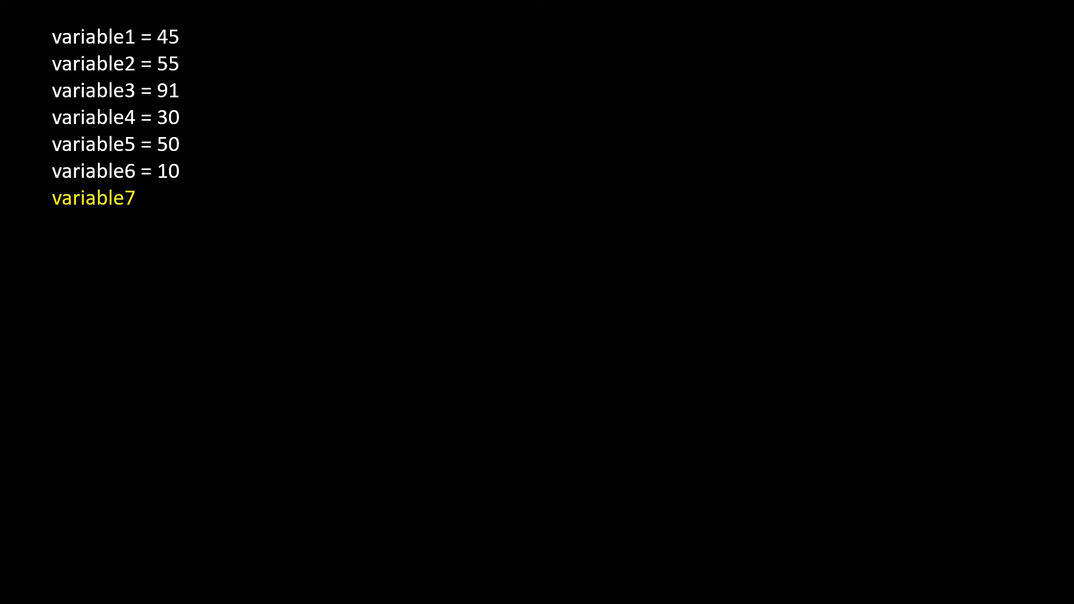
type("= 500")
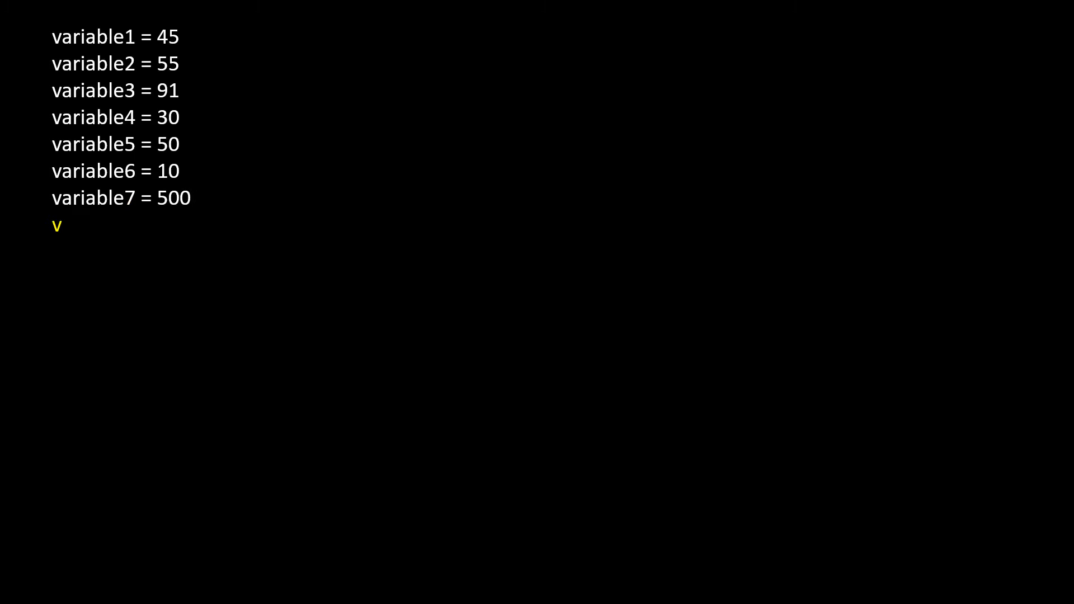
type("aria")
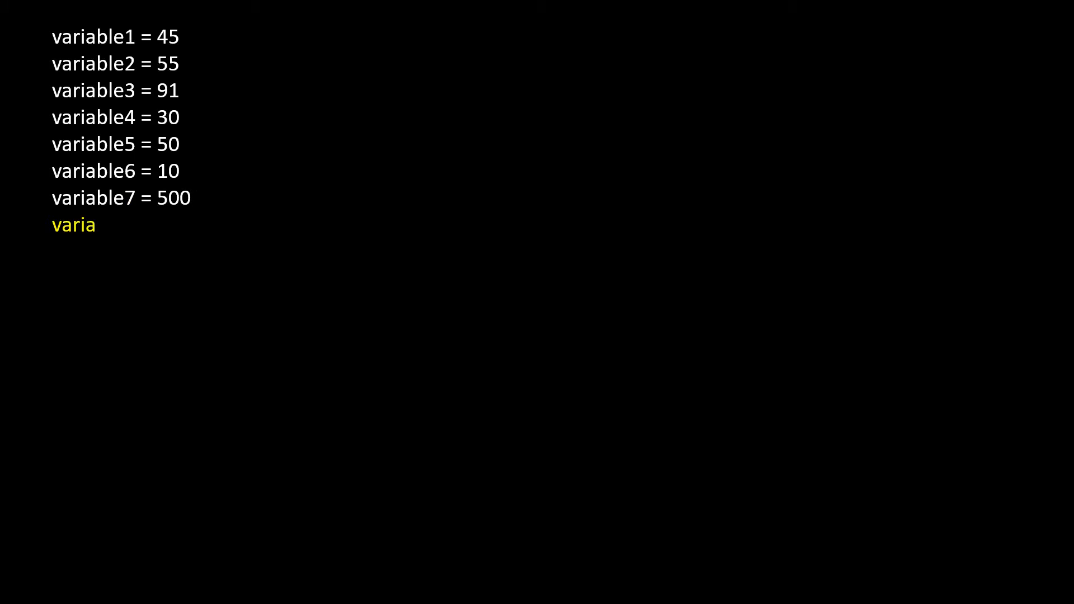
type("ble8 = 9")
type("var")
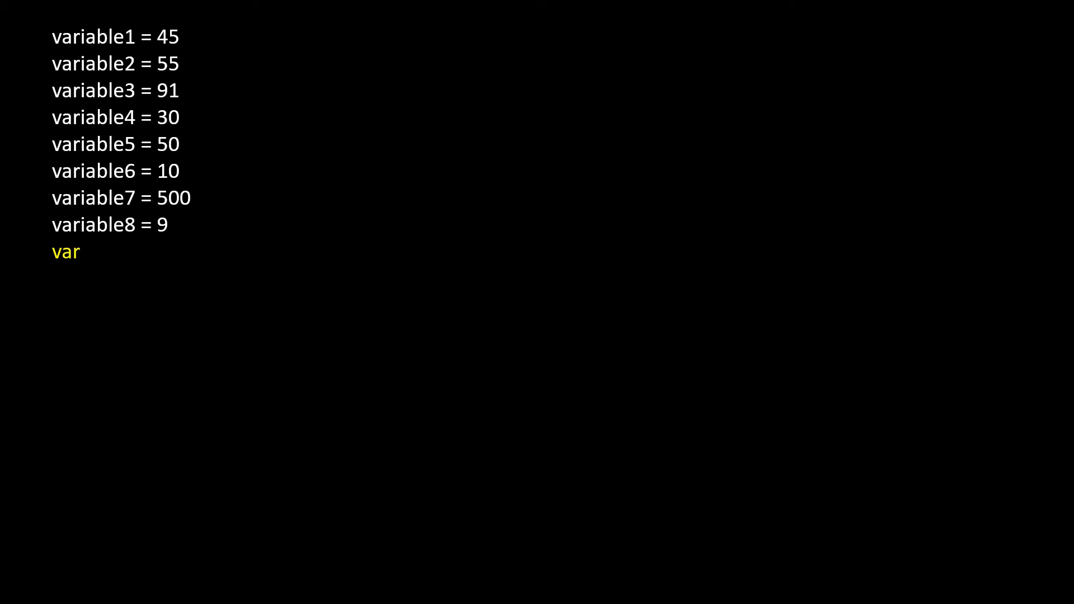
type("iabl")
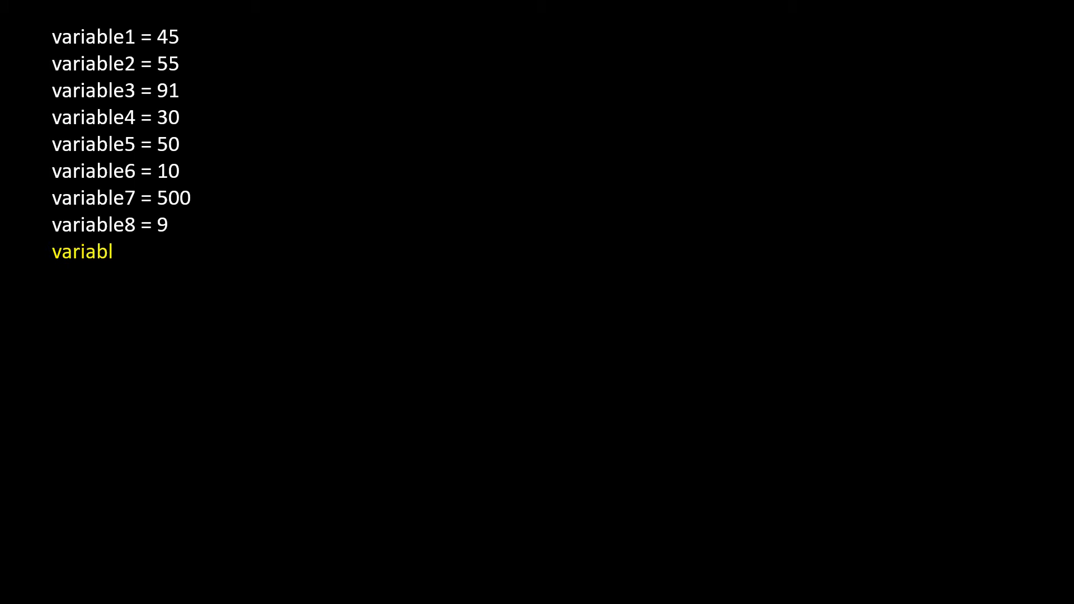
type("e9 = 2")
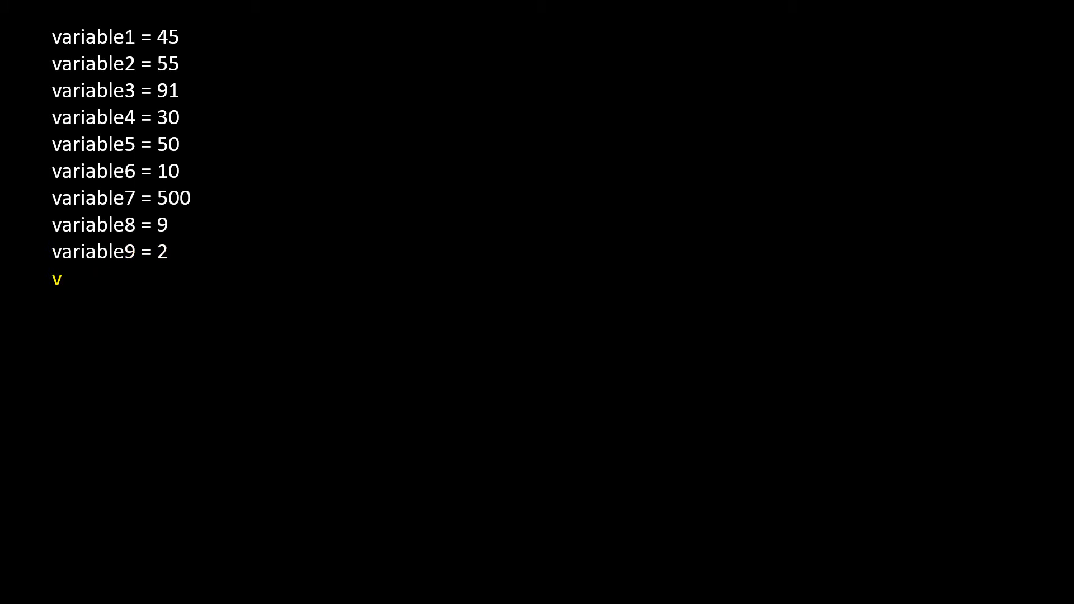
type("aria")
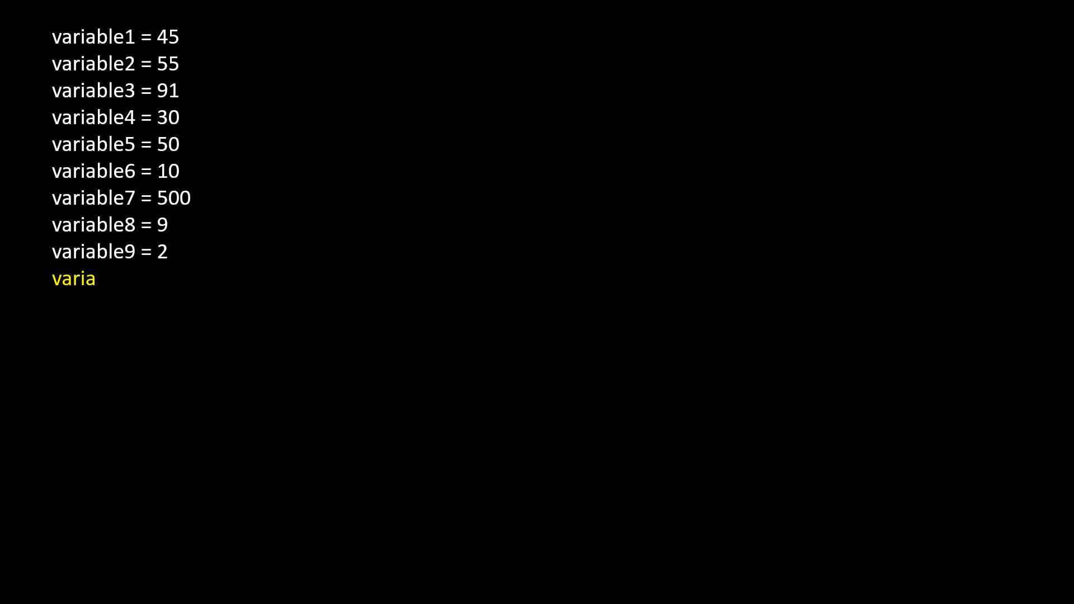
type("ble10 = 8")
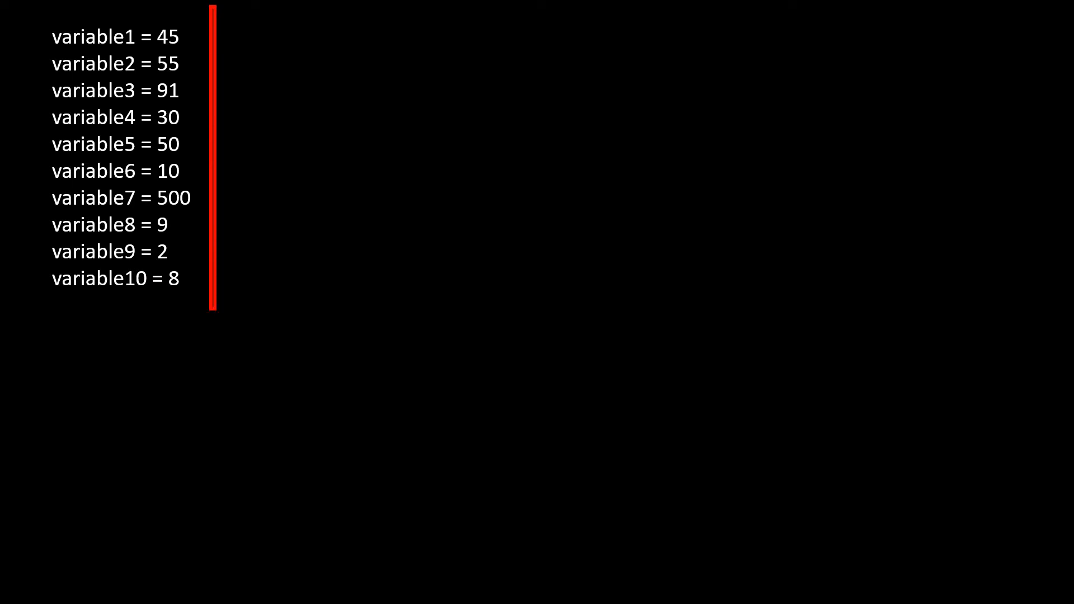
type("print(\"Negation of %d is")
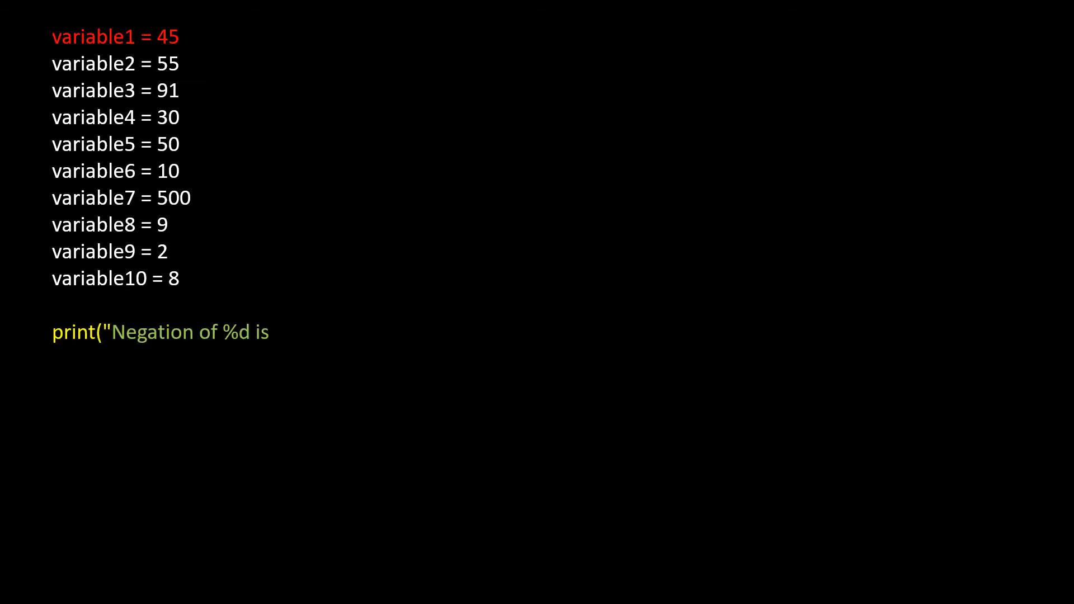
Finish the negation print of variable1 and add the addition print of variable1 + variable2
type("%d\" %(")
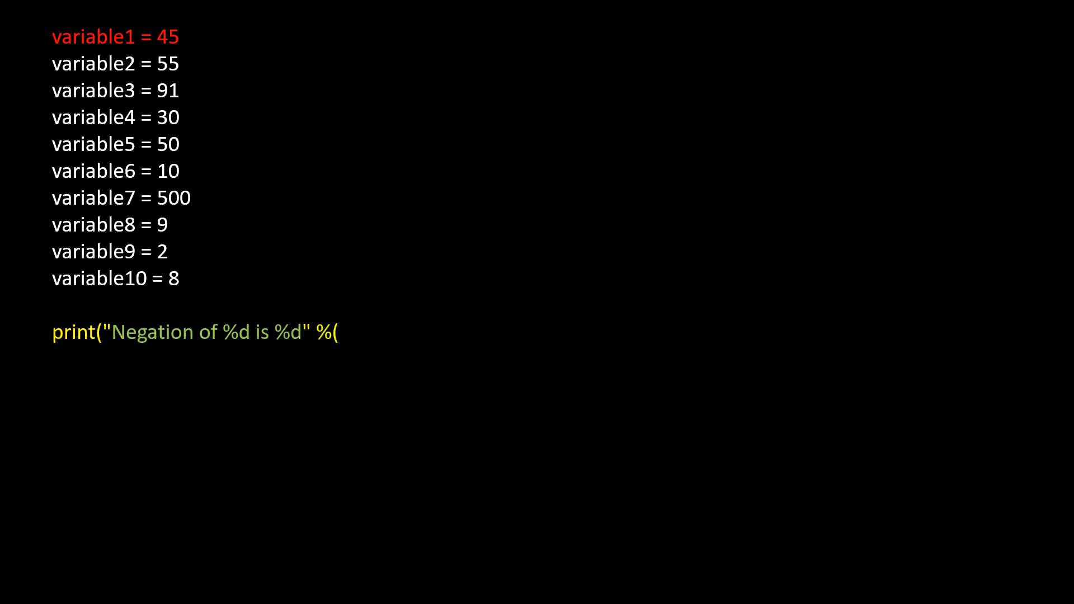
type("variable1, -variable1")
type("print(\"Addition of")
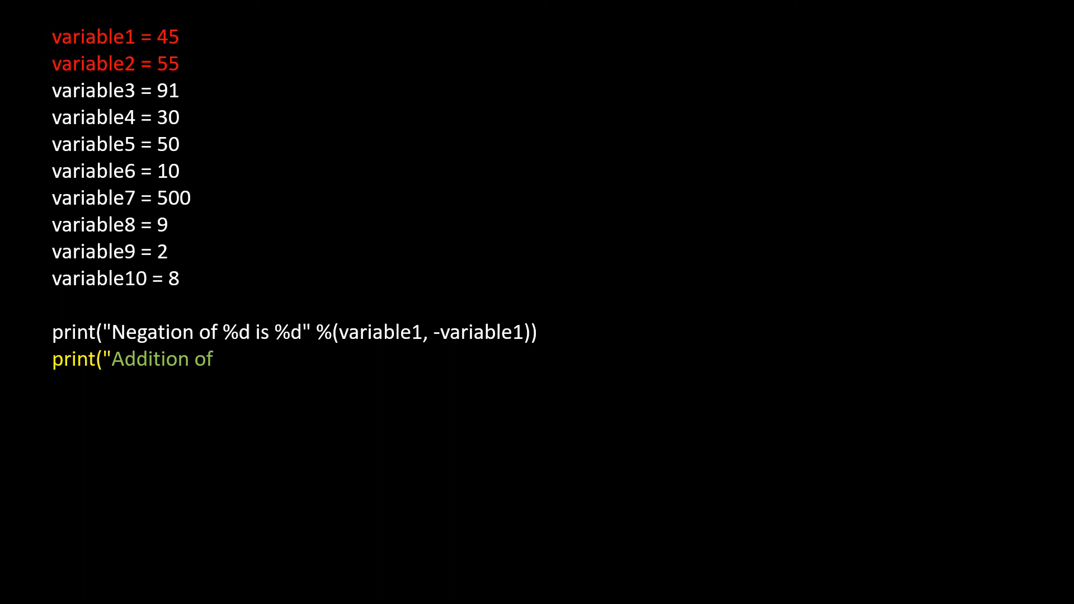
type("%d + %")
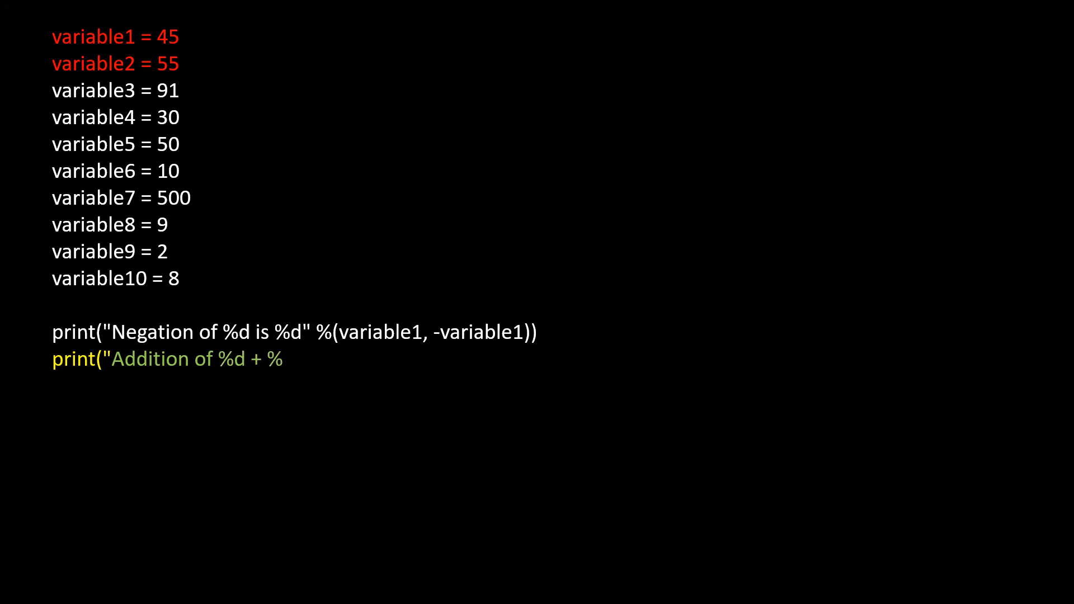
type("d is %d")
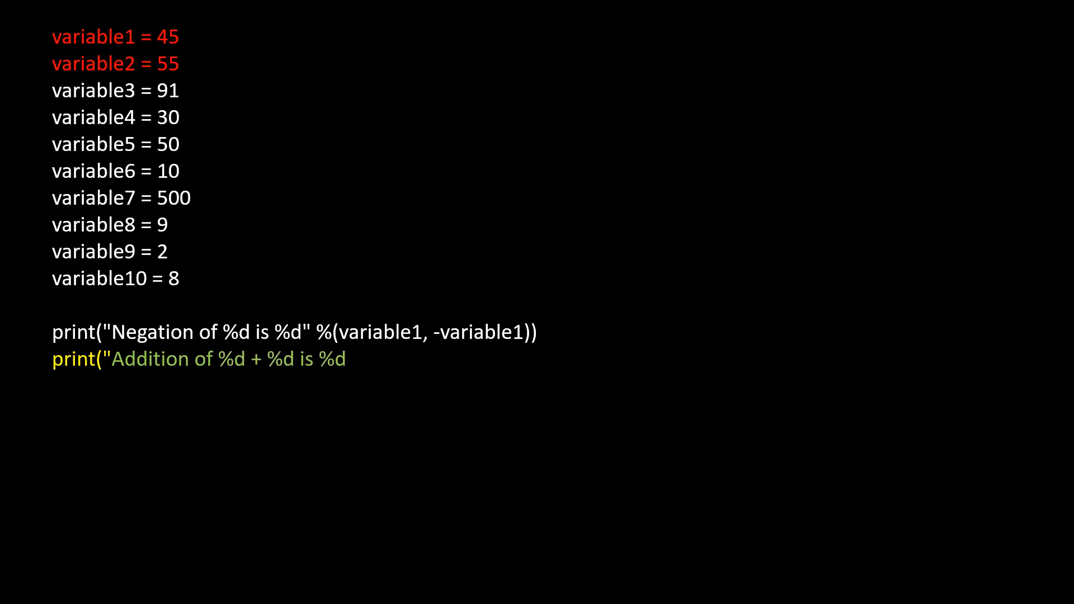
type("\" %(variable1,")
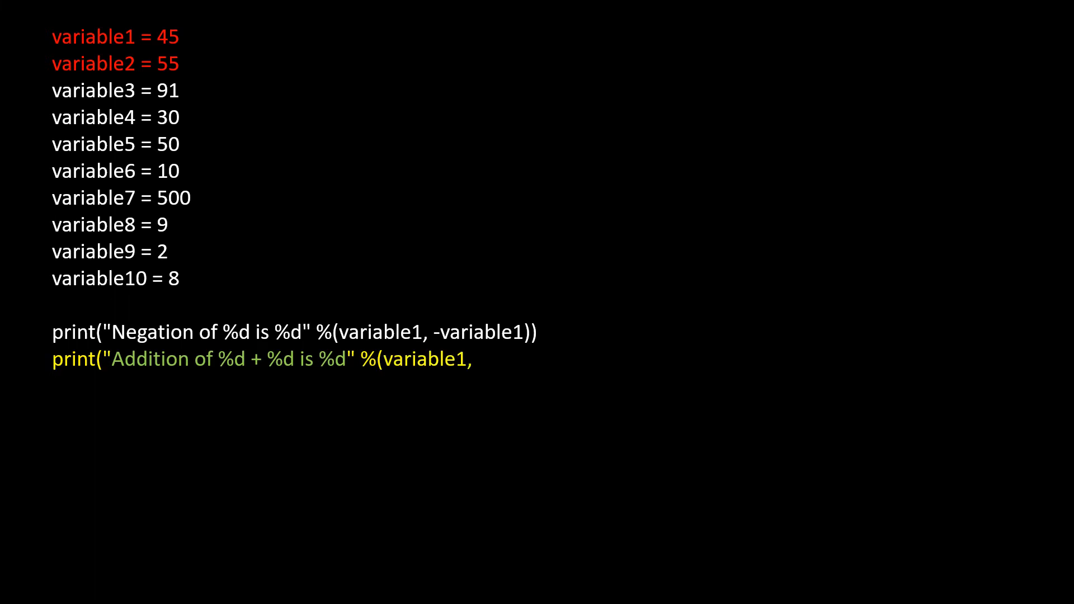
type("variable2, variable1 +")
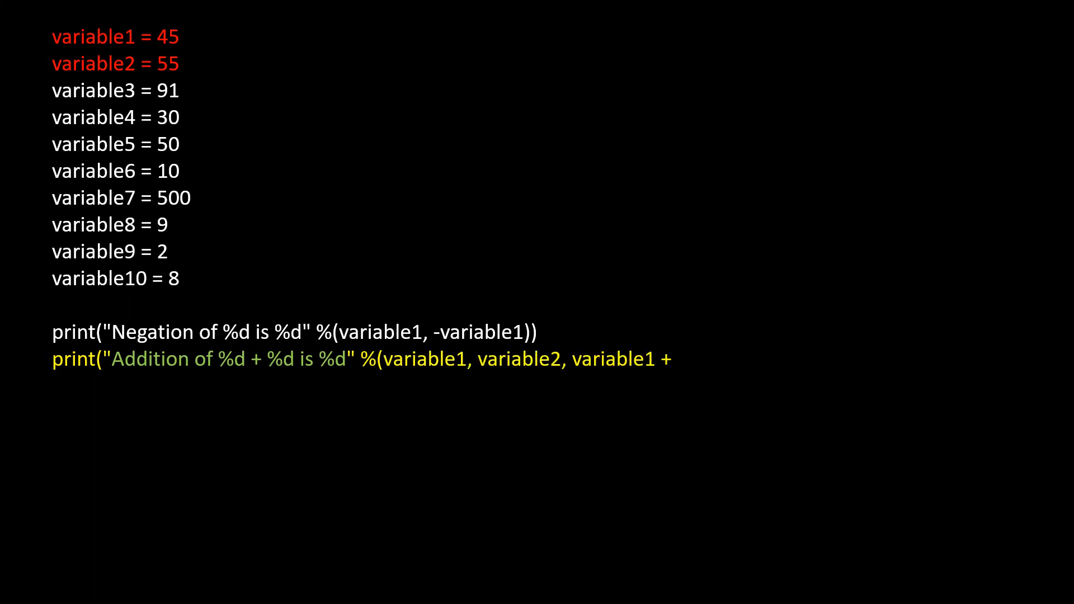
type("variable2))")
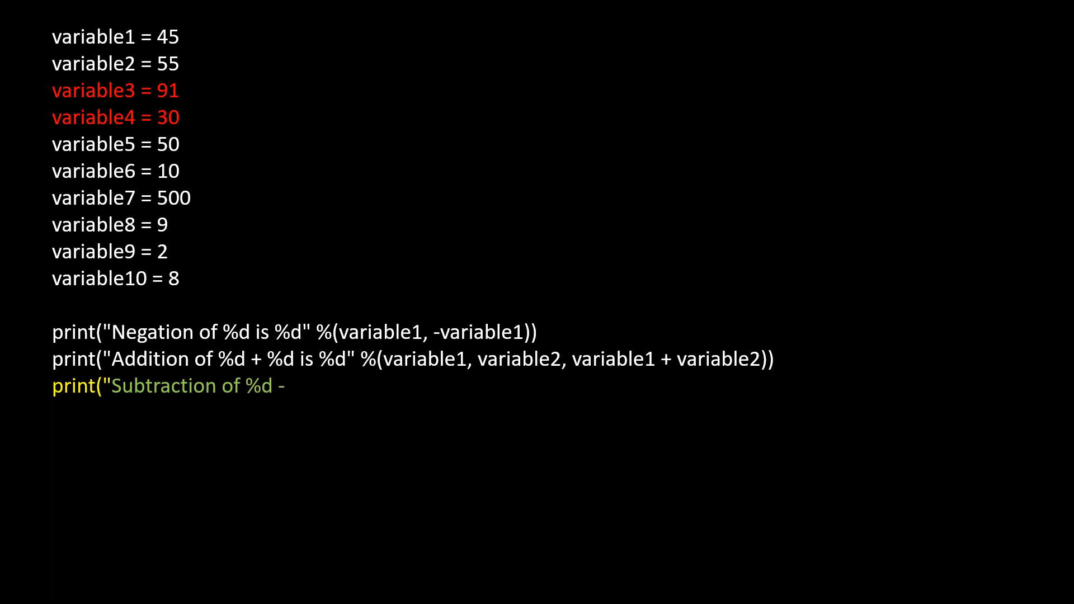
Add print lines for variable3 - variable4 and variable5 * variable6 with %d formatting
type("%d is %")
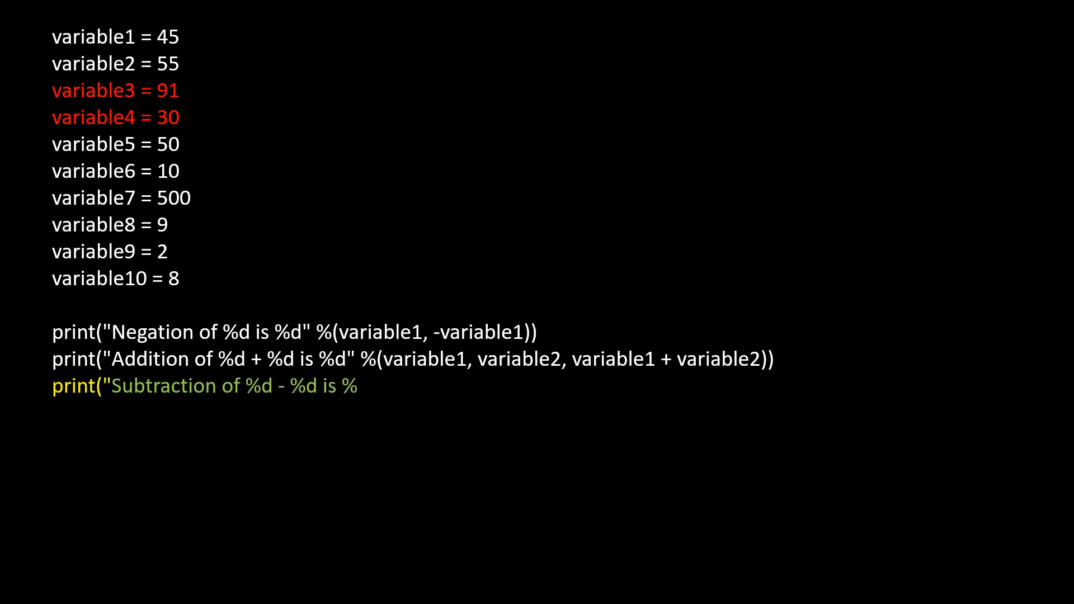
type("d\" %(")
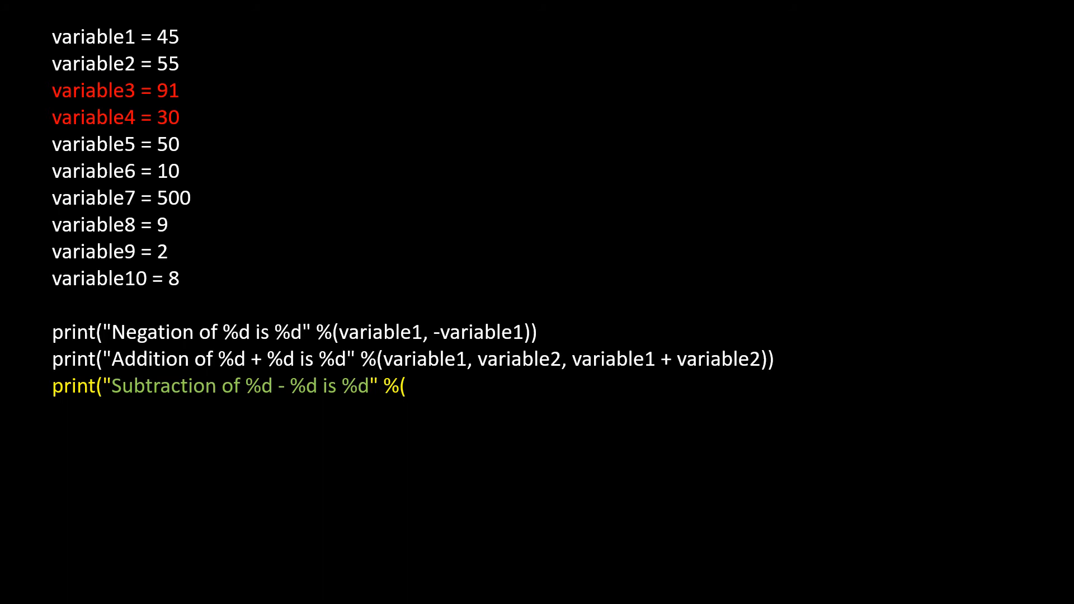
type("variable3, variable4, variable3")
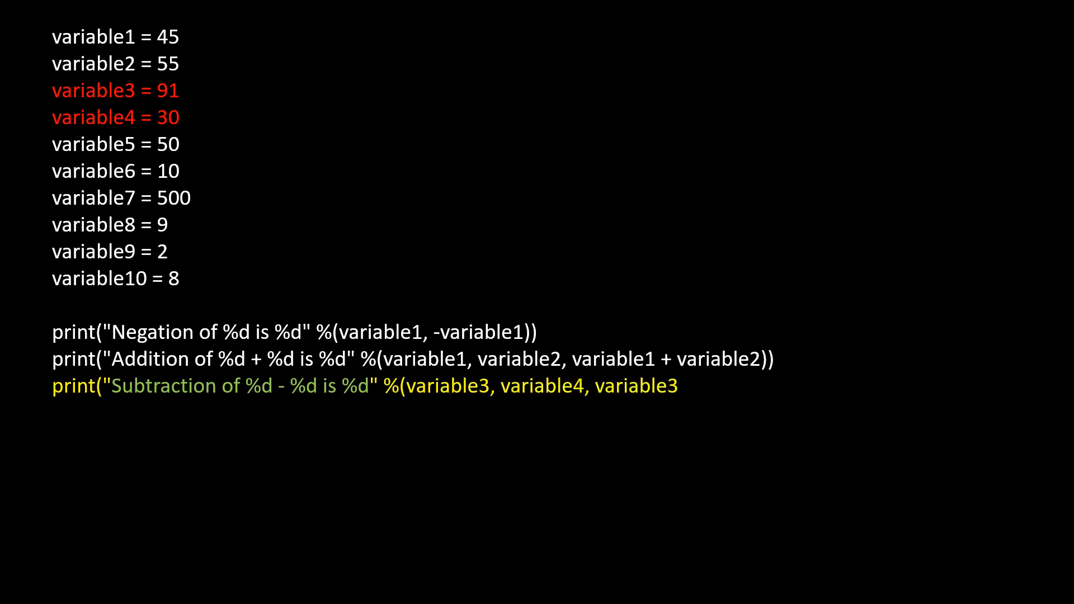
type("- variable4))")
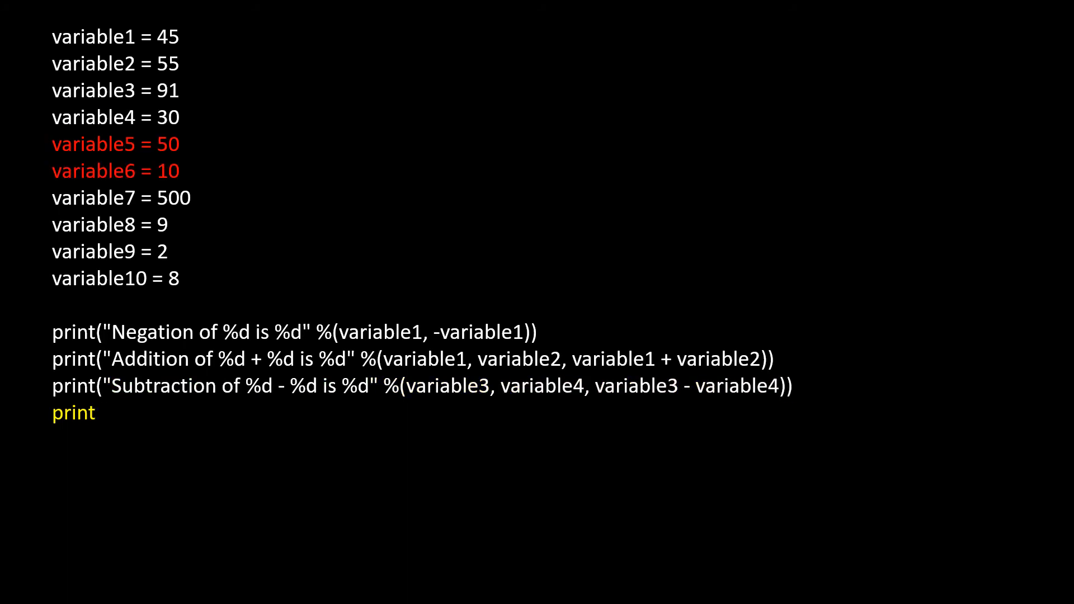
type("(\"Multiplication of %")
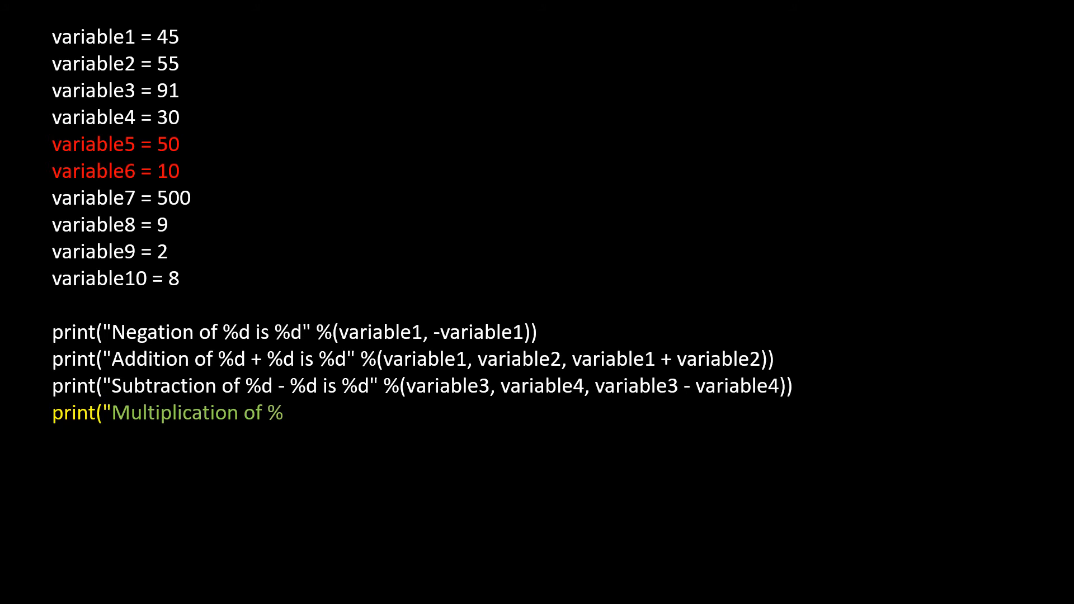
type("d x %d")
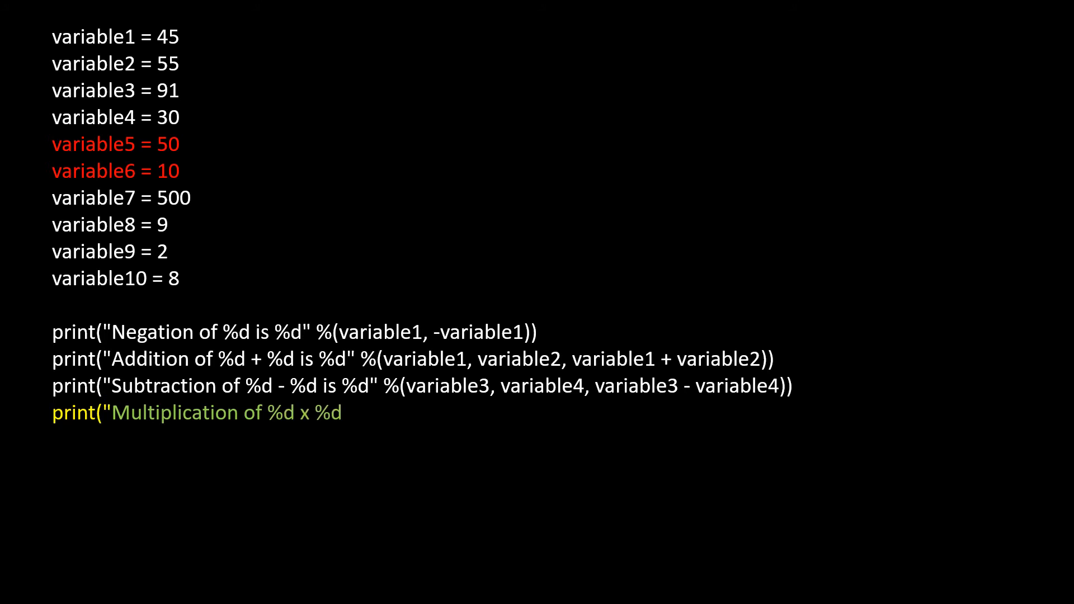
type("is %d\" %(variable5, variable6")
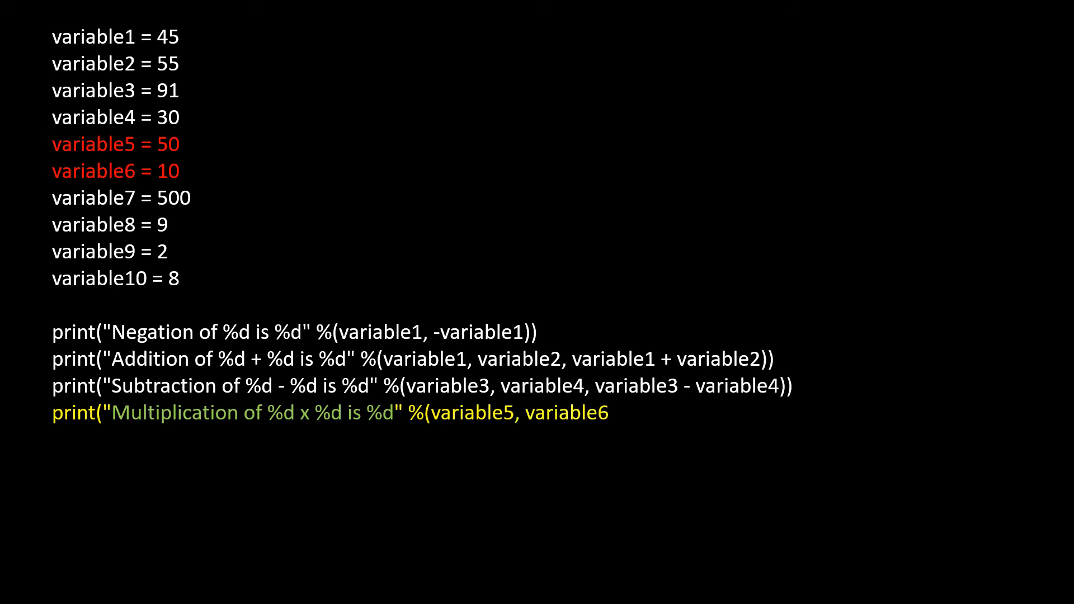
type(", variable5 * variable6))")
type("print(“Division of")
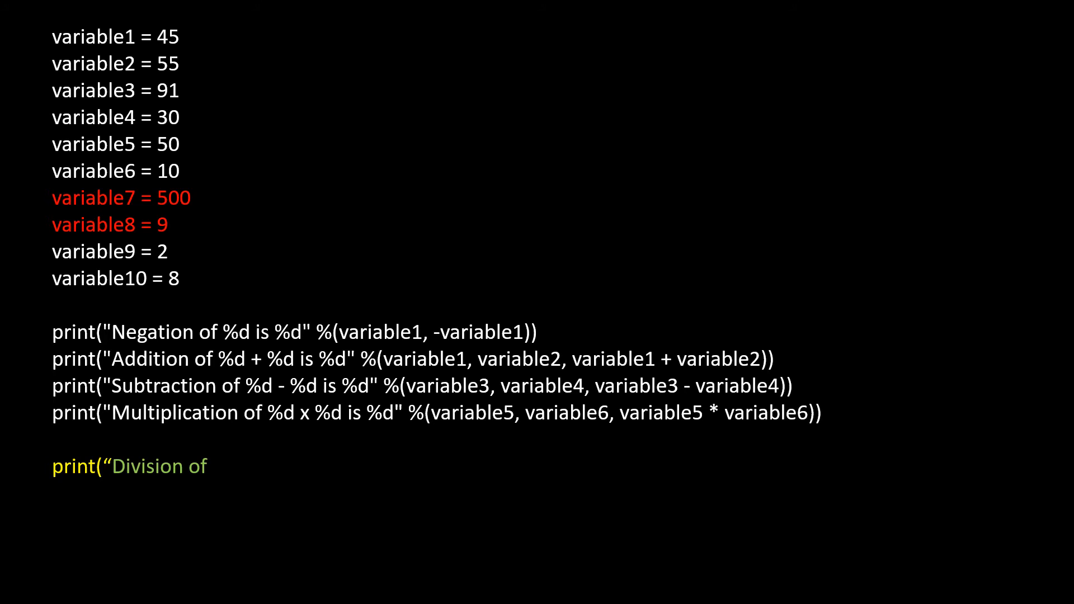
Add print lines for variable7 / variable8 as %f and variable7 // variable8 floor division
type("%d / %")
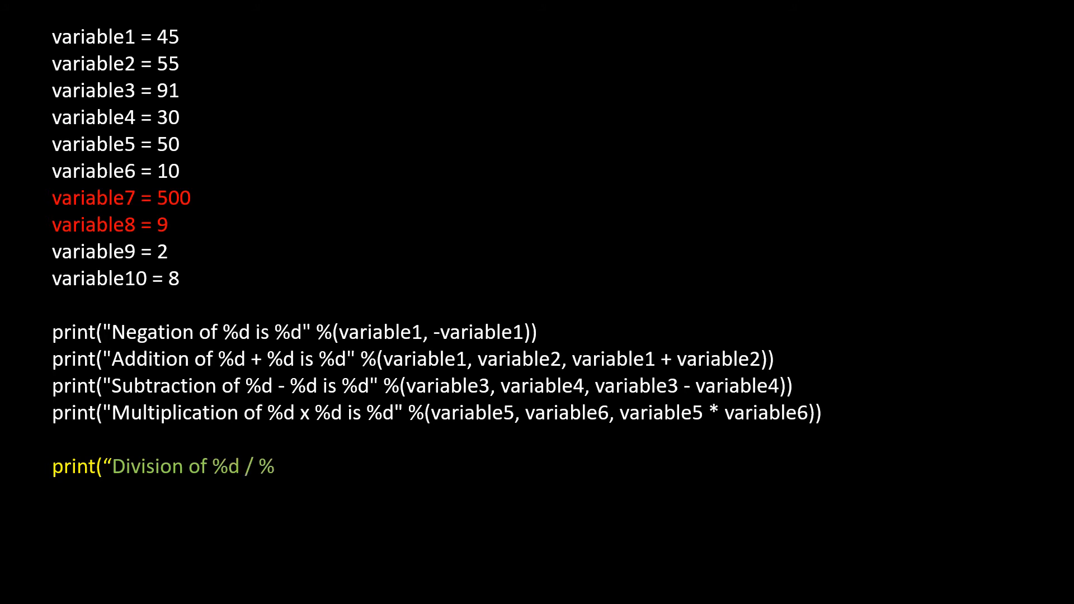
type("d is %f")
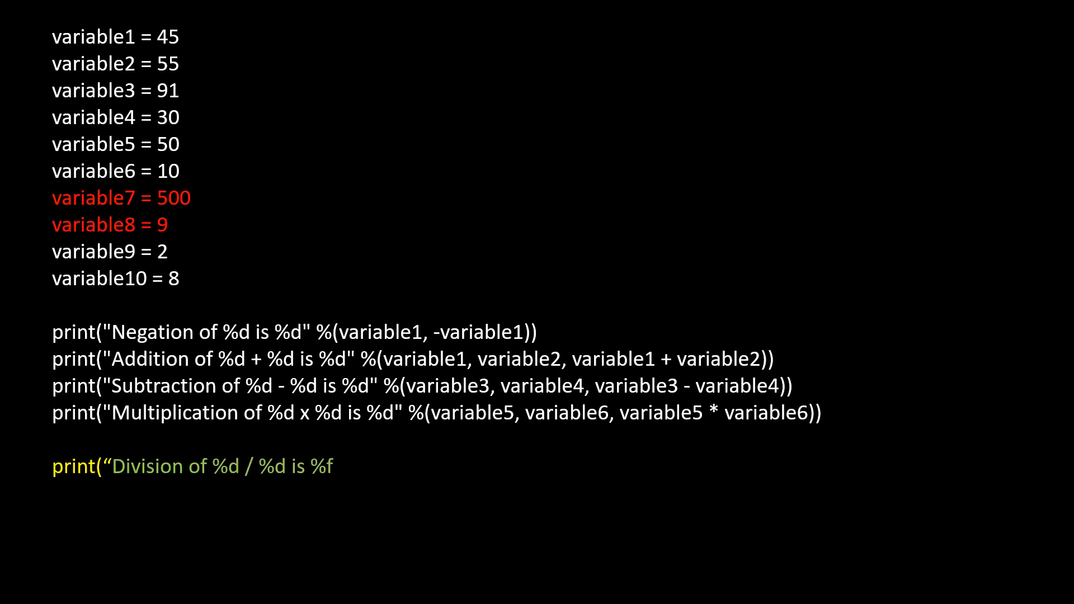
type("\" %(variable7,")
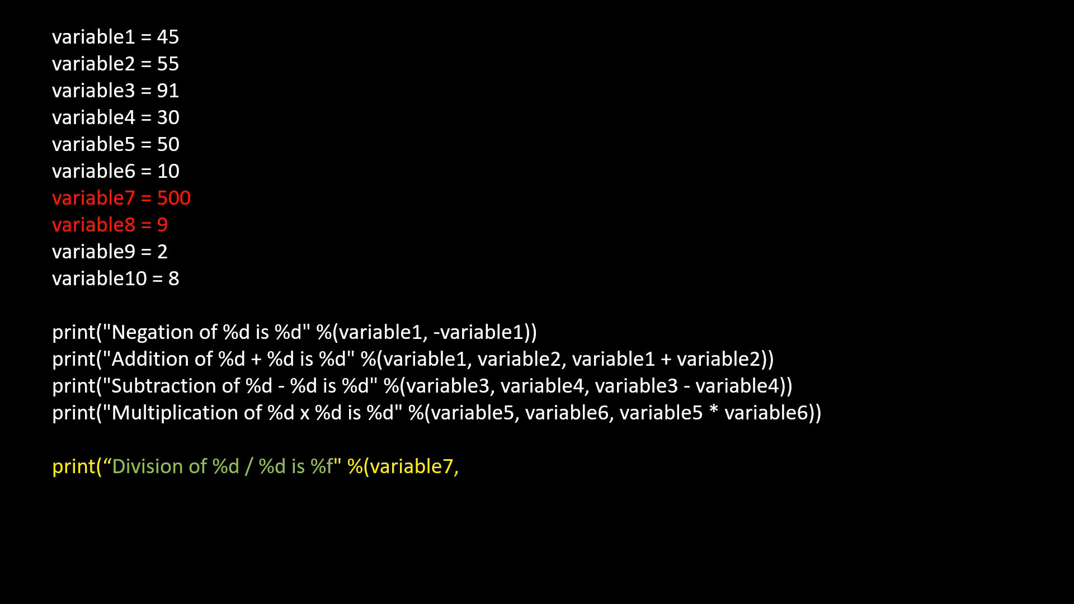
type("variable8, variable7 / variable8")
type("print(\"Floor")
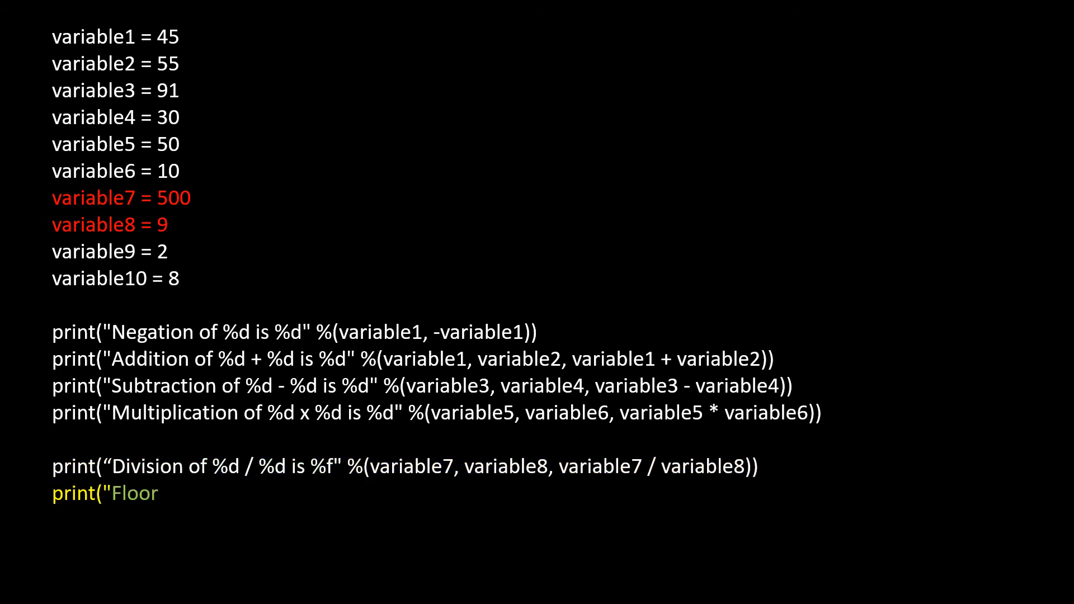
type("Division of %d // %d is")
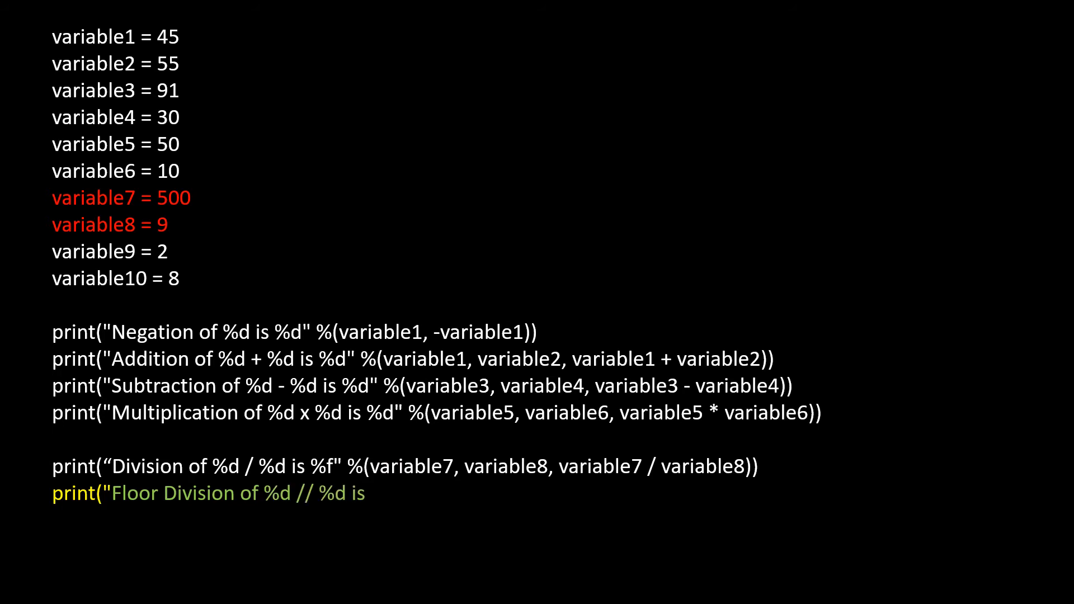
type("%d\" %(")
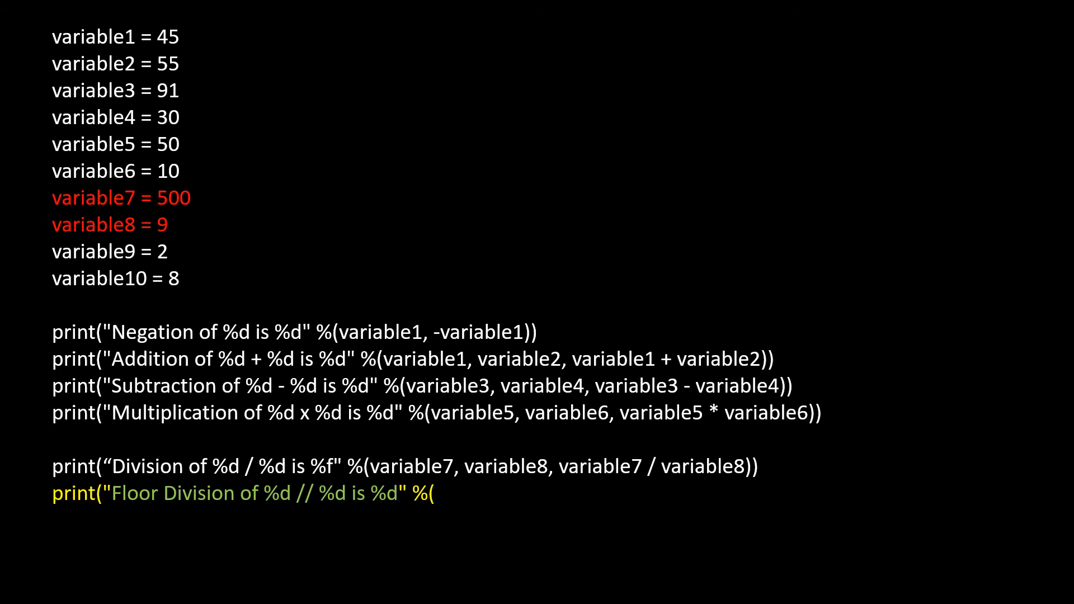
type("variable7, variable8,")
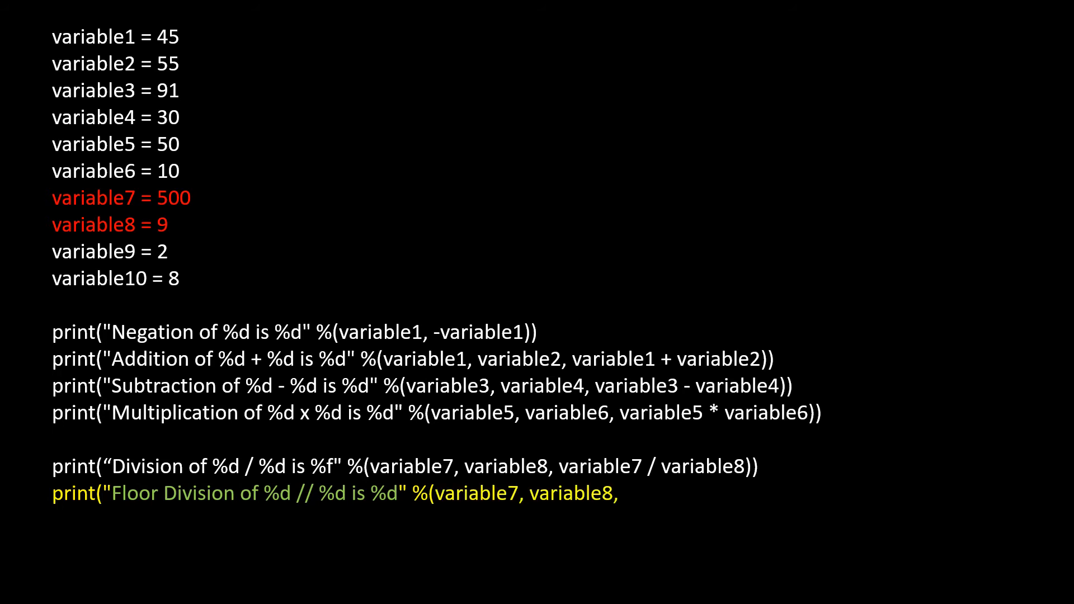
type("variable7 // variable8))")
type("print(\"Reminder of %")
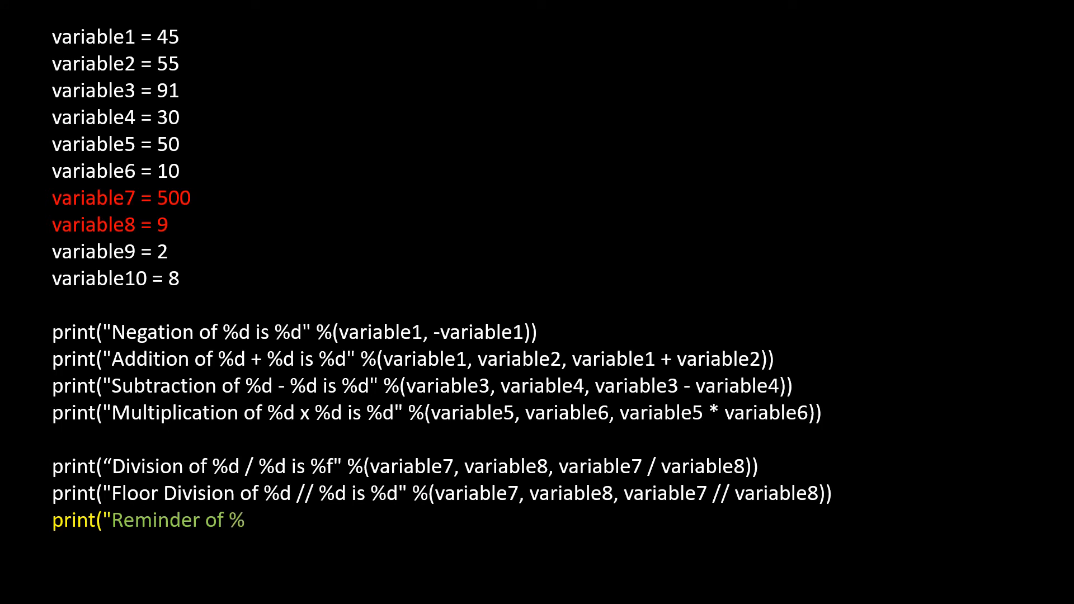
Add the Reminder print line reporting variable7 % variable8 as a whole number
type("d / %d")
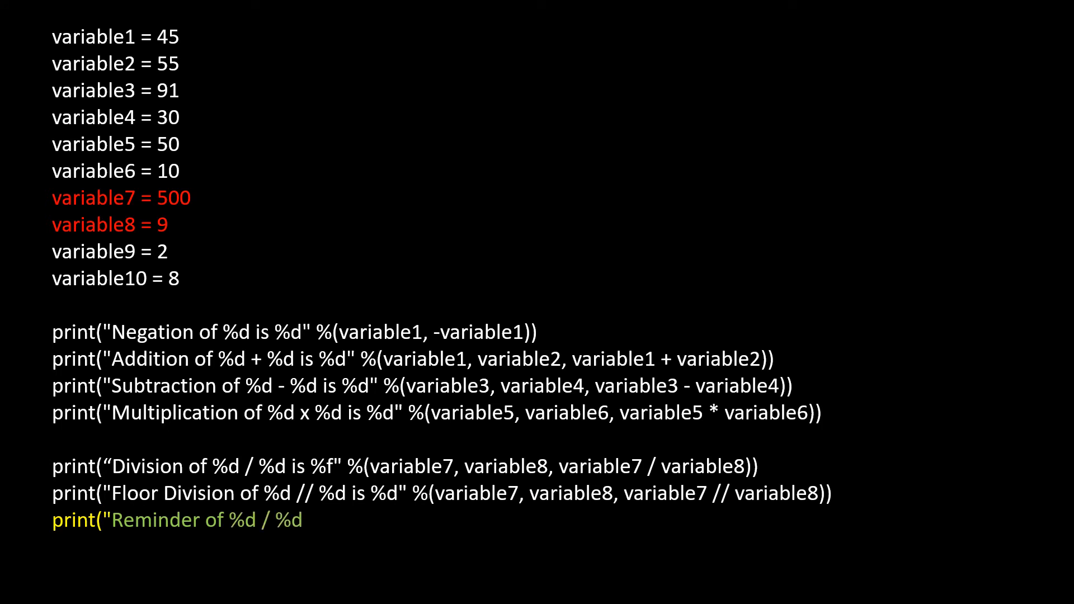
type("is %d\"")
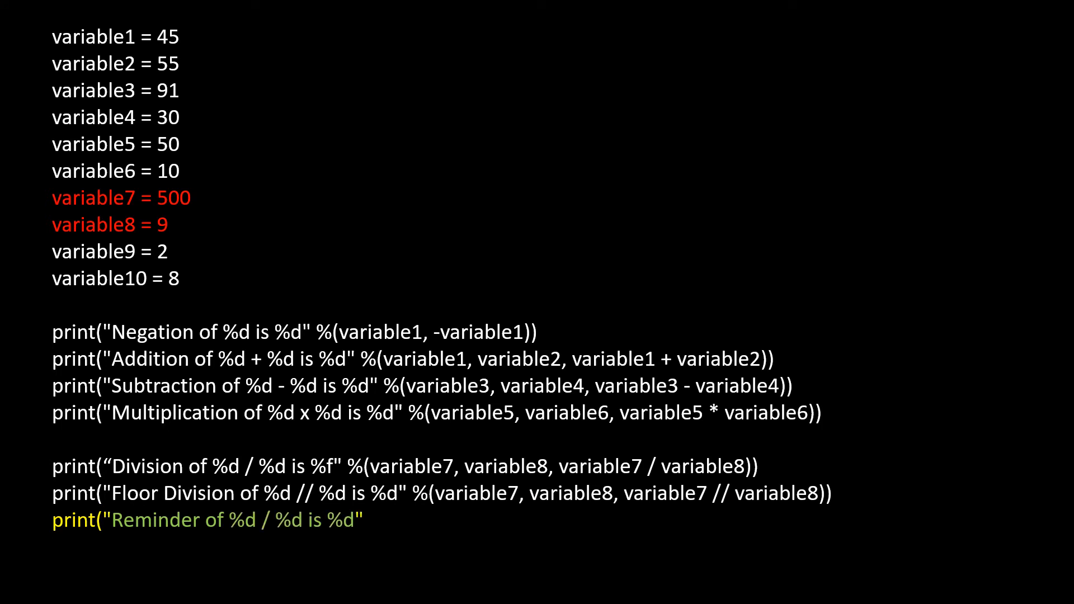
type("%(variable7, variable8")
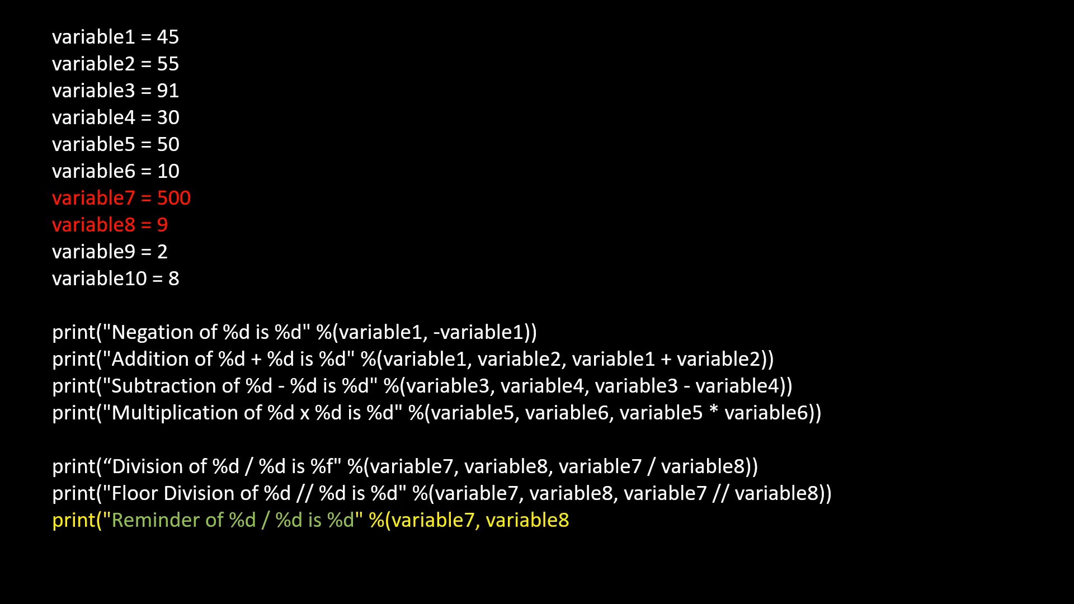
type(", variable7 % variable8")
type("print(\"Exponential of")
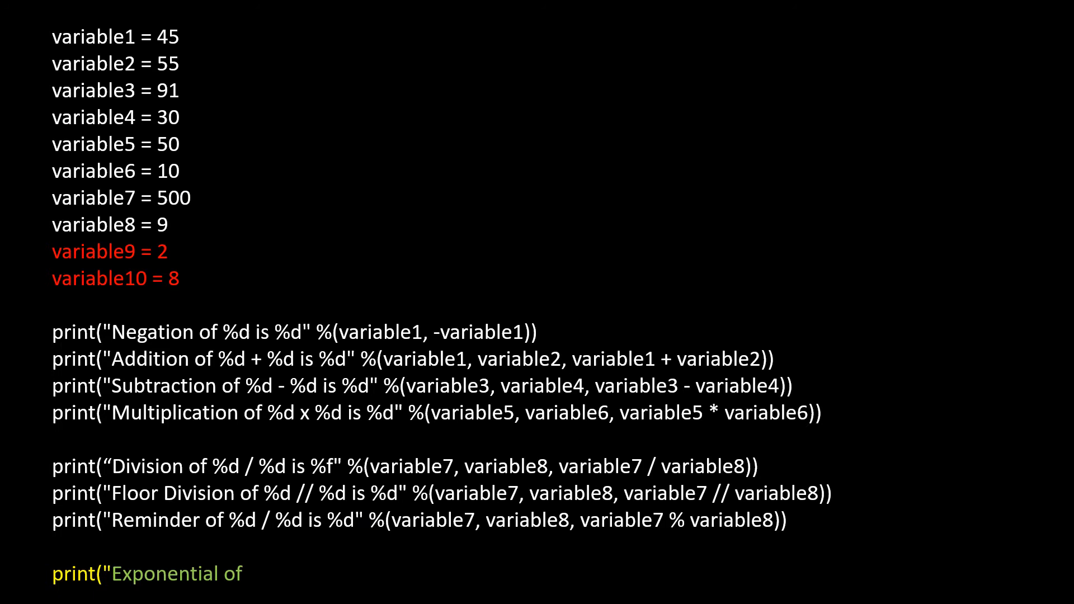
Write the print line "%d raised to %d is %d" with variable9 and variable10
type("%d raised to")
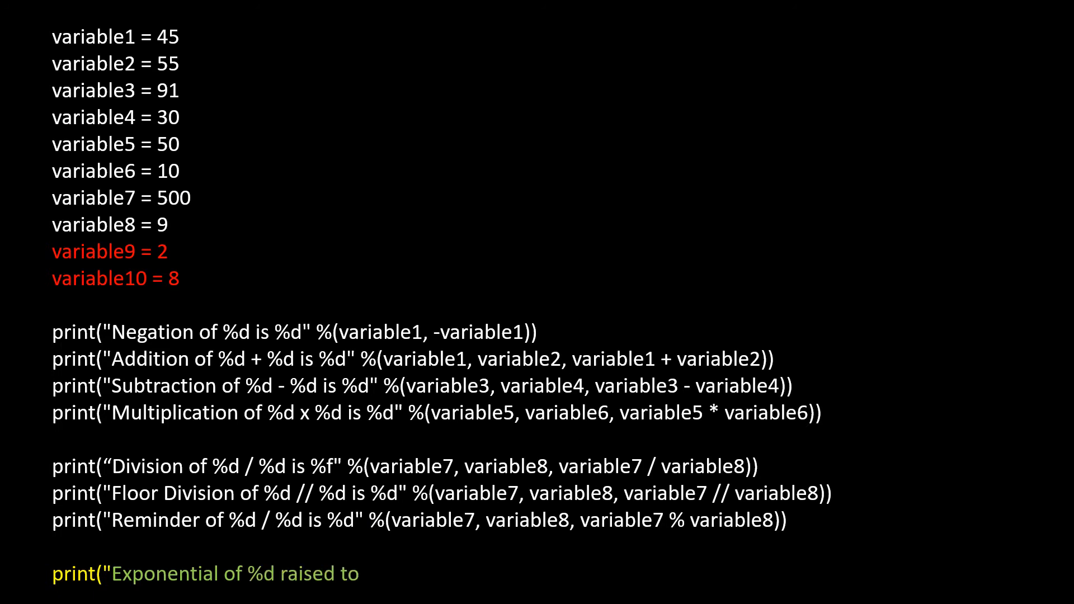
type("%d is %")
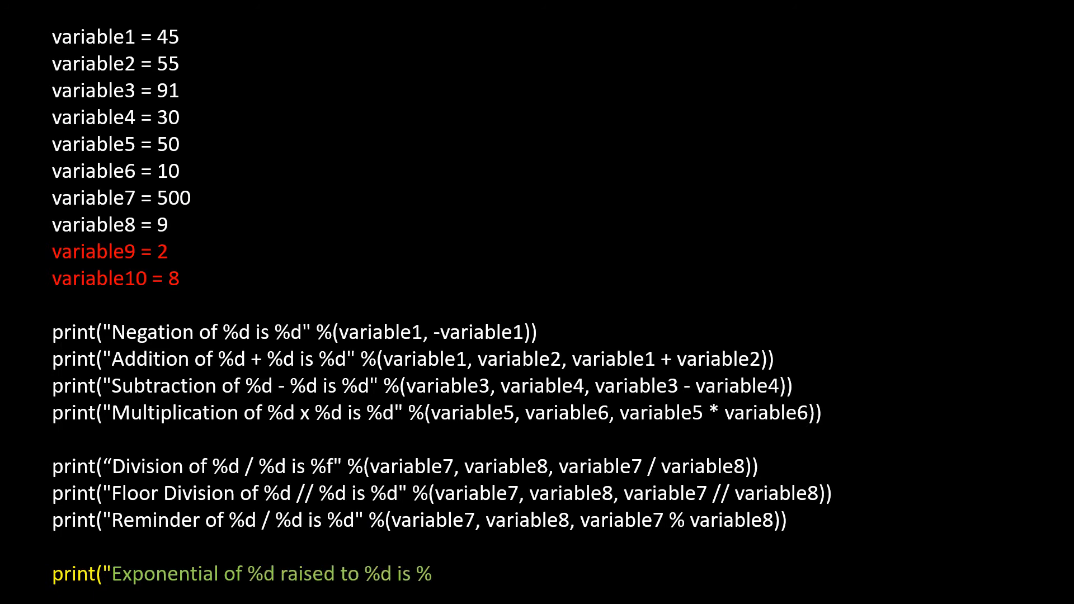
type("d\" %(variable9")
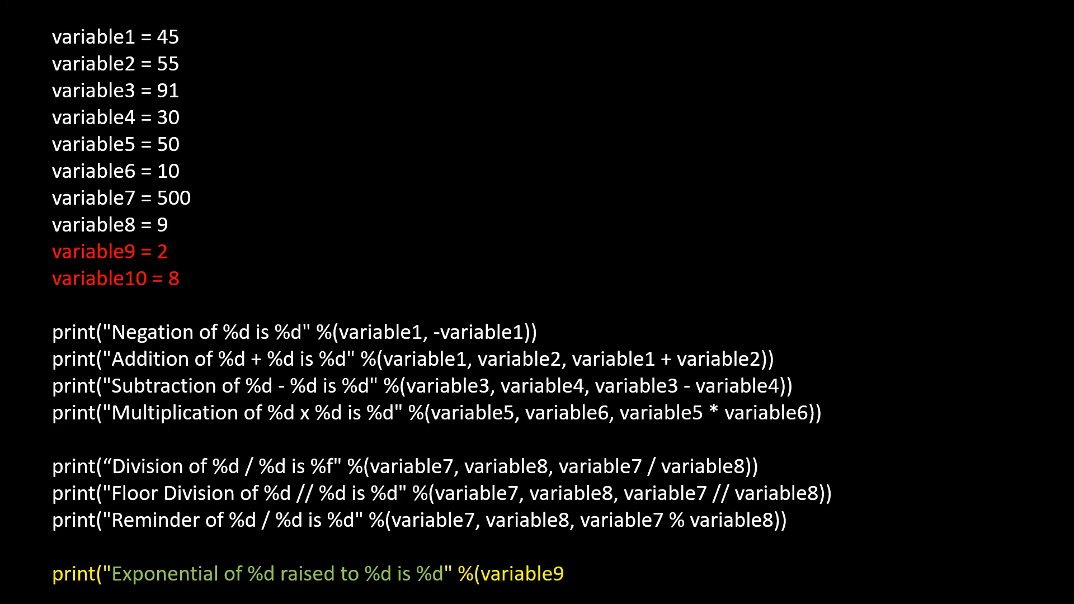
type(", variable10, variable9 ** variable10")
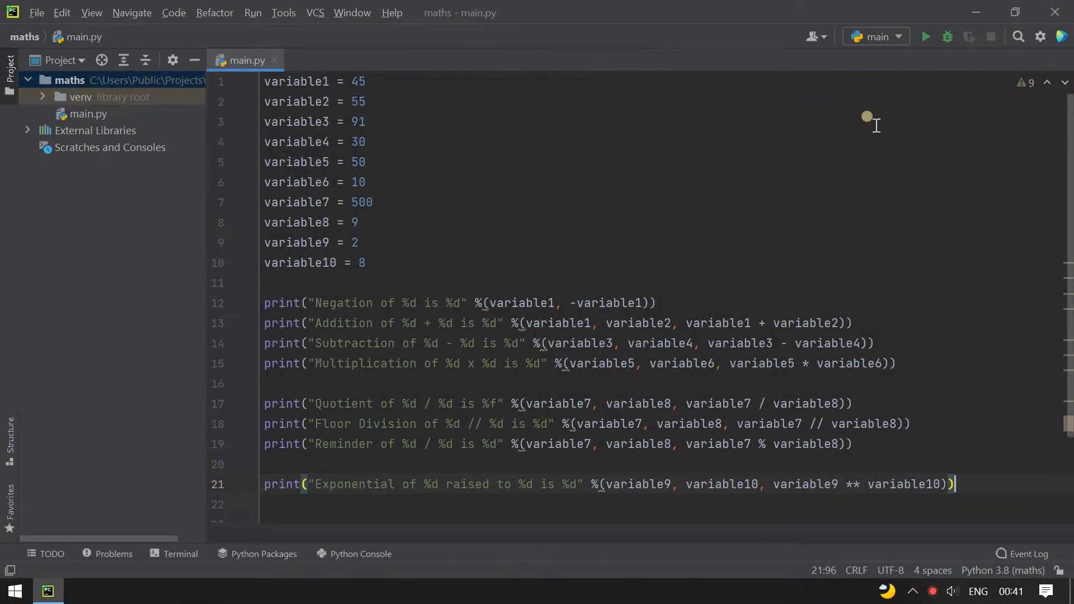
mouse_move(775, 267)
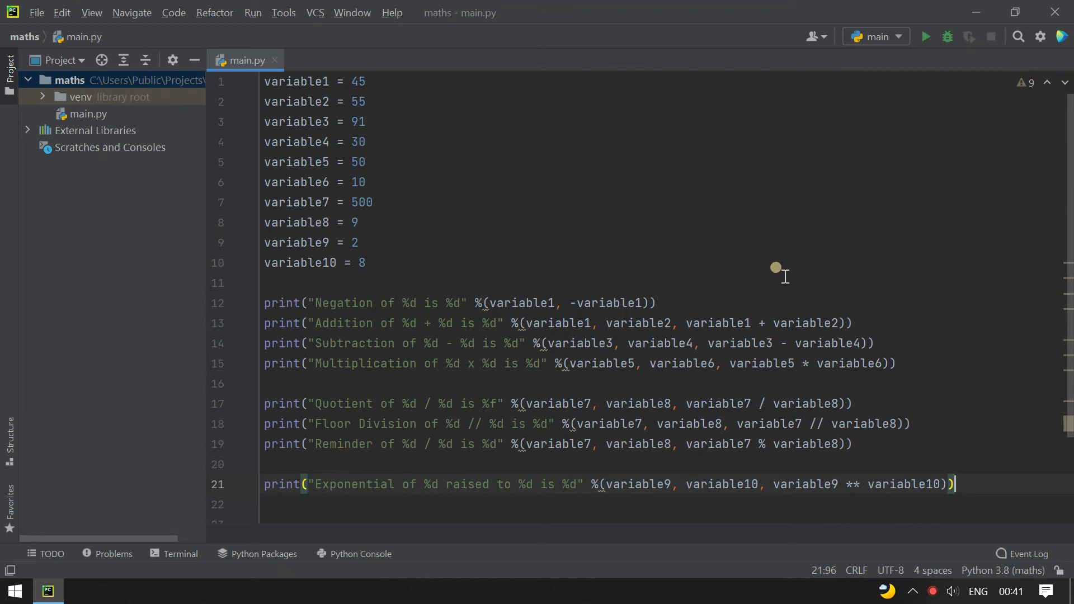
Return to line 1 of main.py in the PyCharm editor
key("enter")
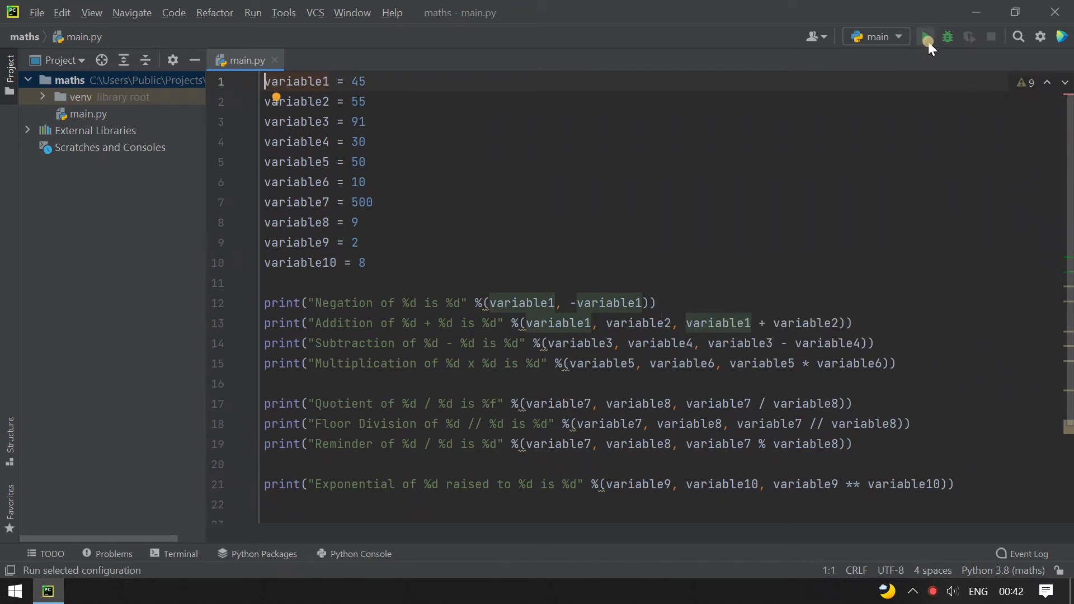
mouse_move(926, 37)
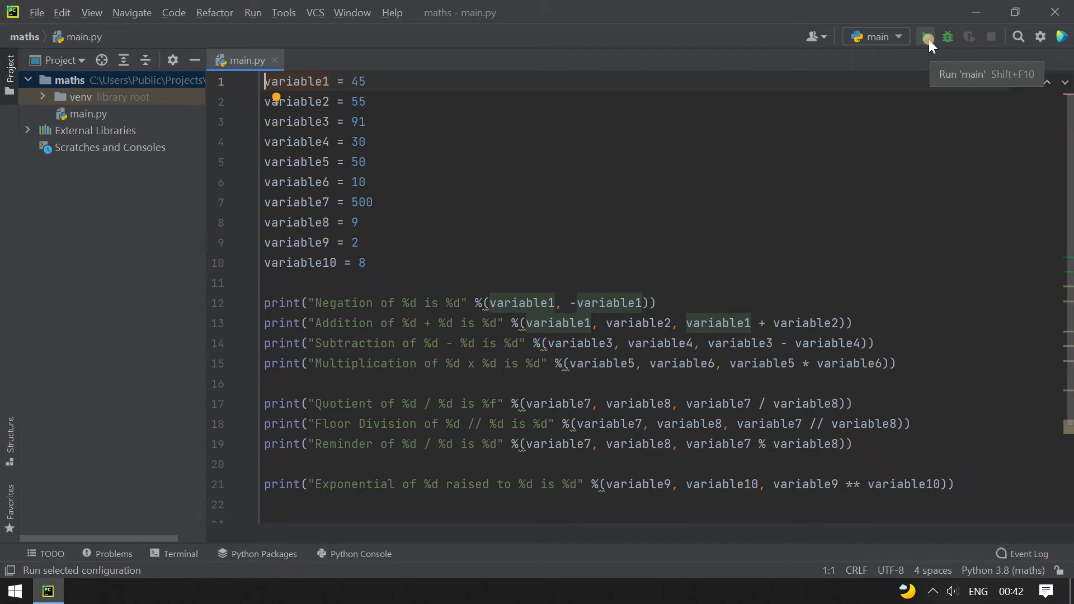
Run main.py so the console prints all eight results ending with 2 raised to 8 is 256
left_click(925, 36)
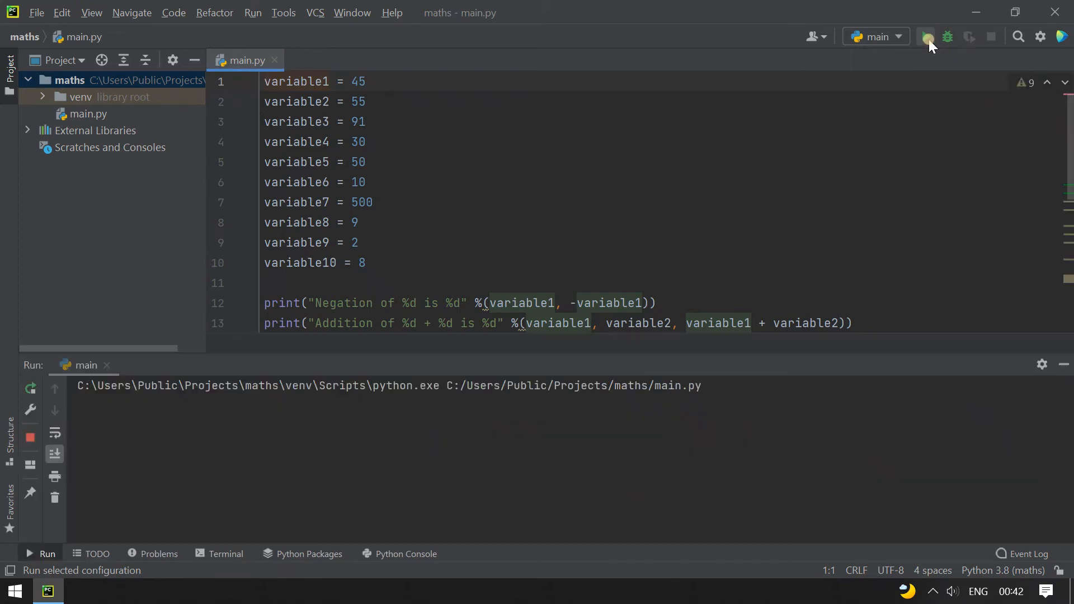
left_click(925, 37)
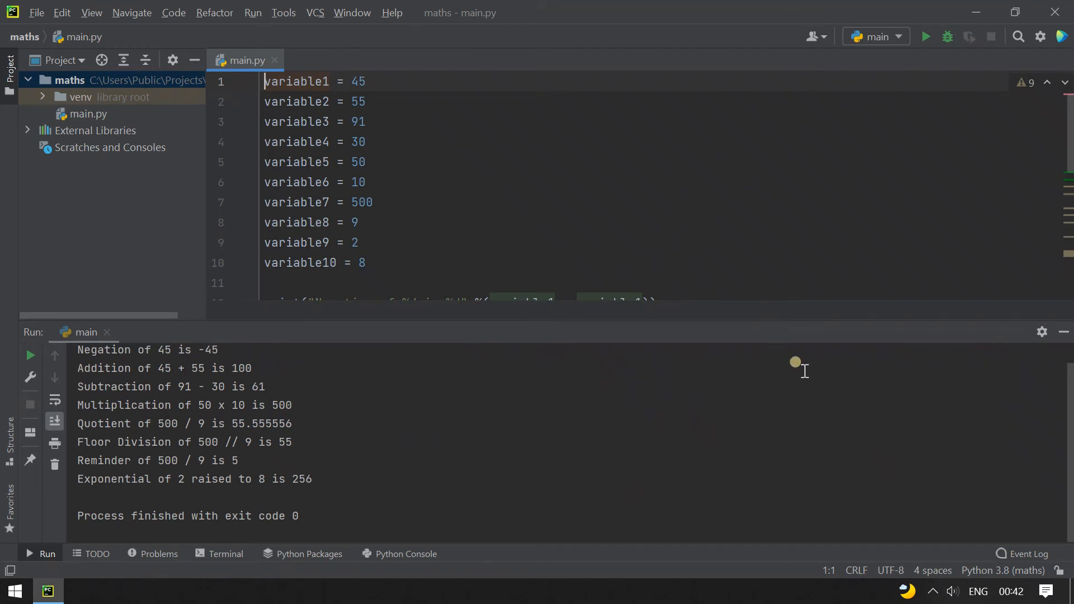
mouse_move(793, 315)
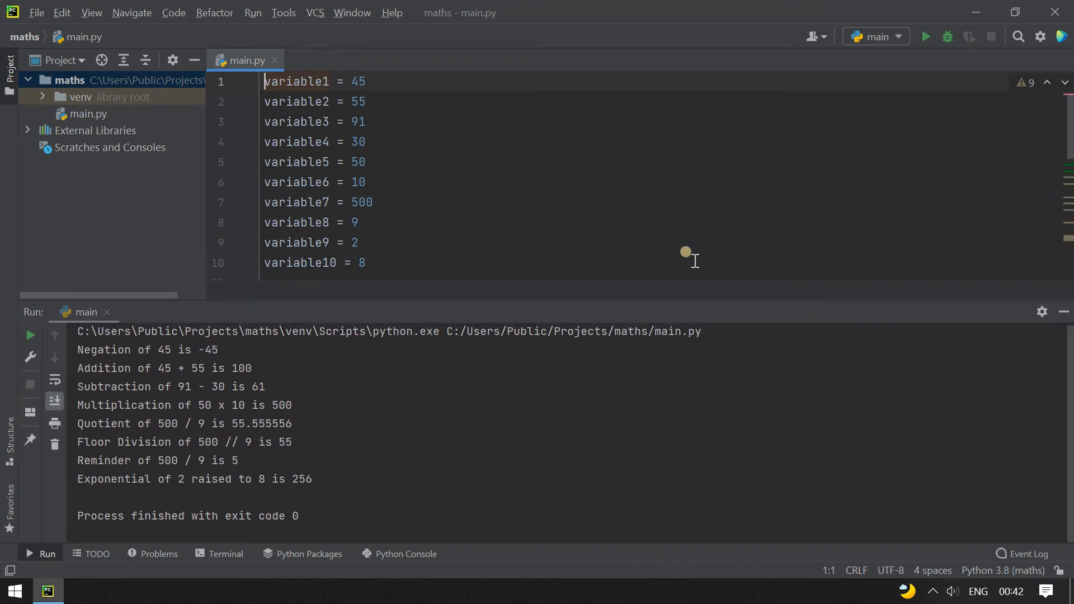
mouse_move(89, 346)
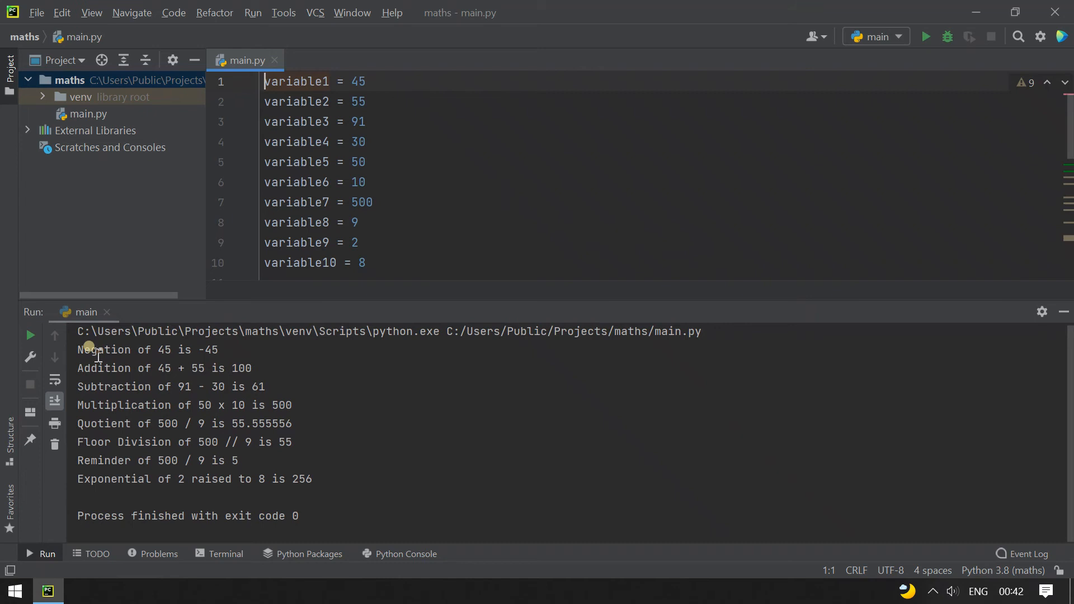
left_click_drag(78, 349, 219, 349)
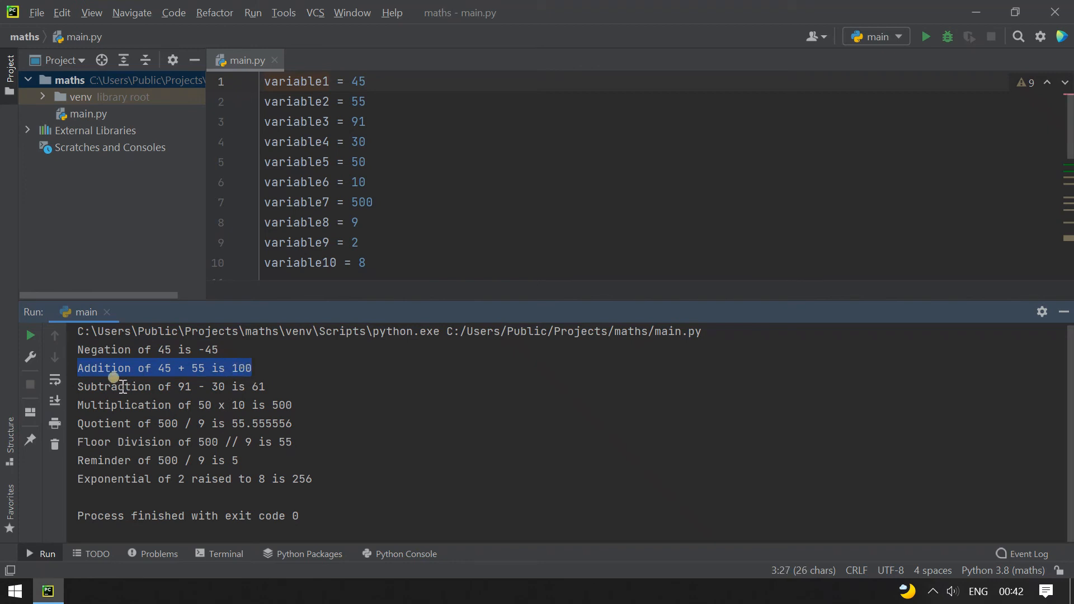
left_click_drag(109, 368, 175, 387)
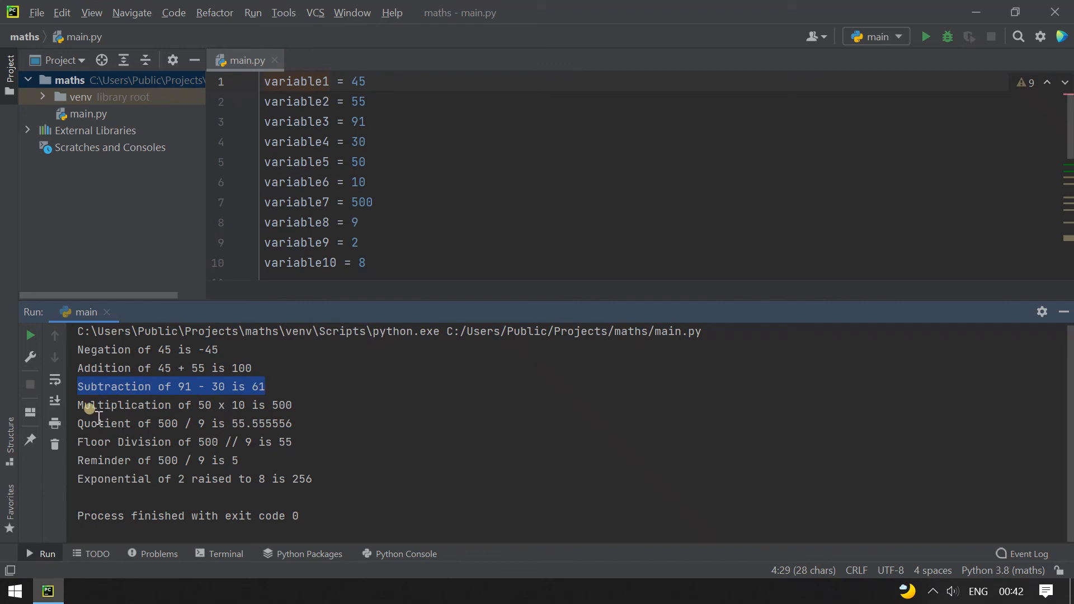
left_click(151, 405)
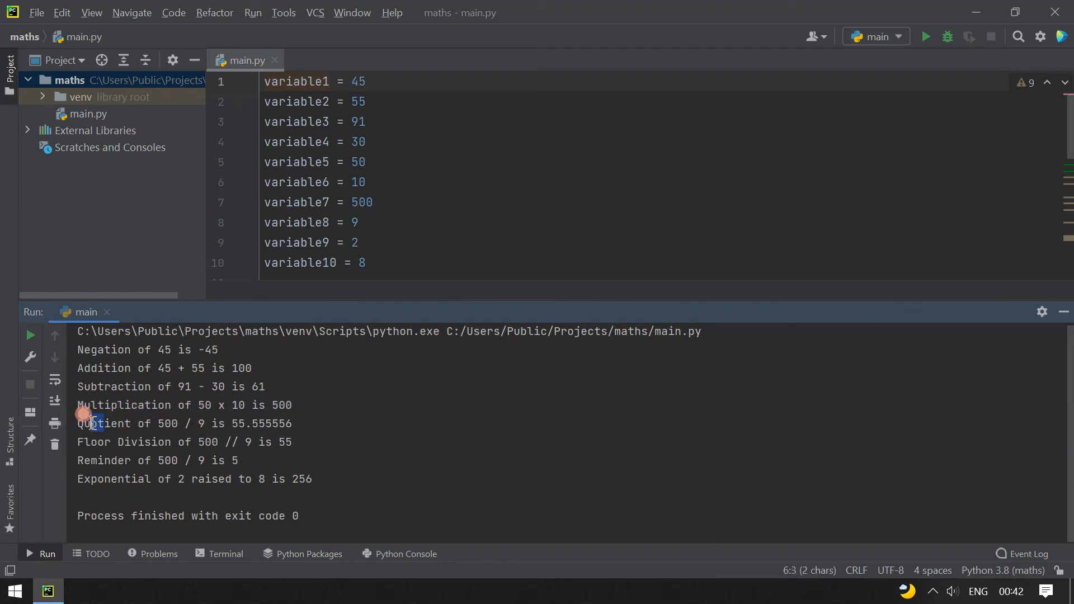
triple_click(186, 424)
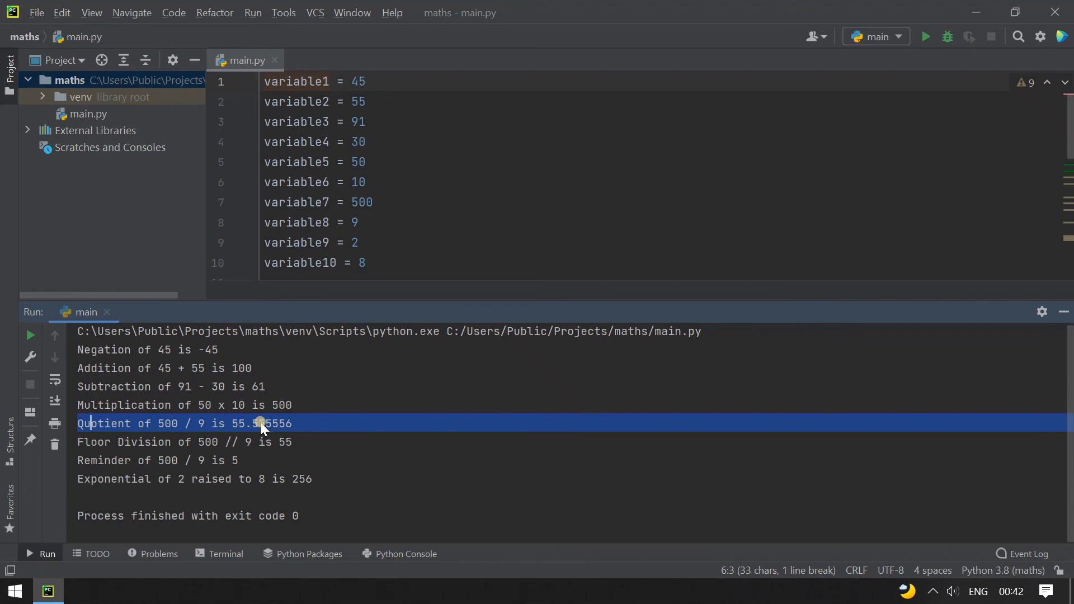
mouse_move(244, 449)
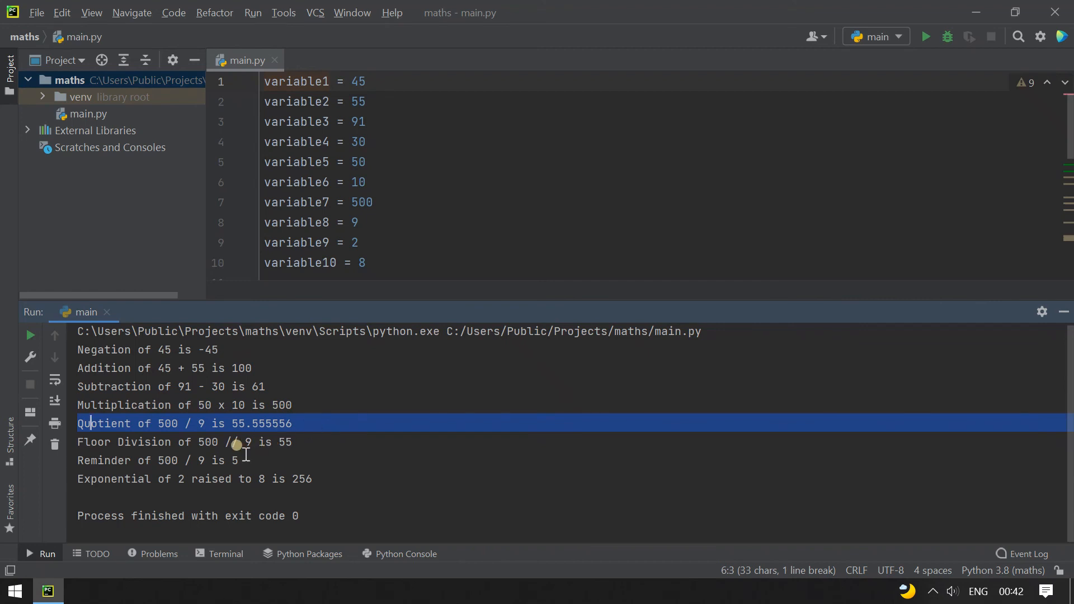
left_click(226, 442)
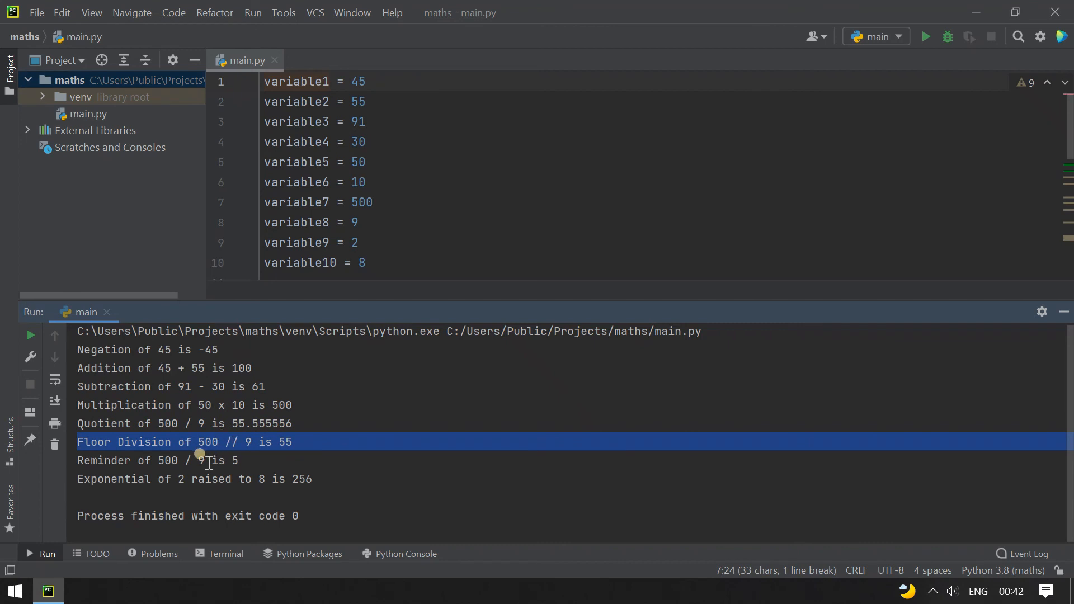
left_click(208, 461)
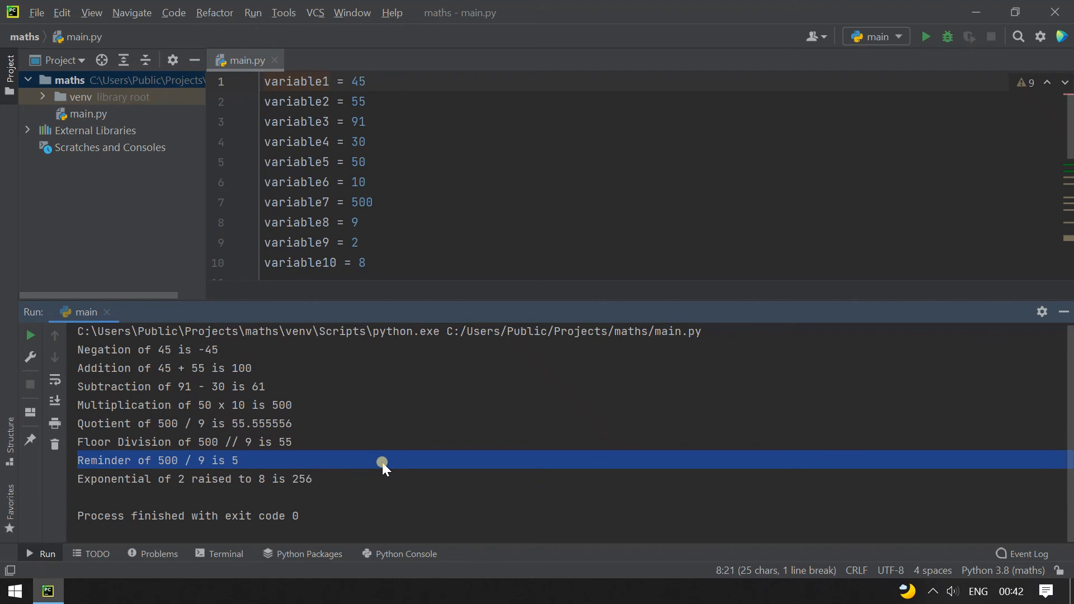
left_click(327, 479)
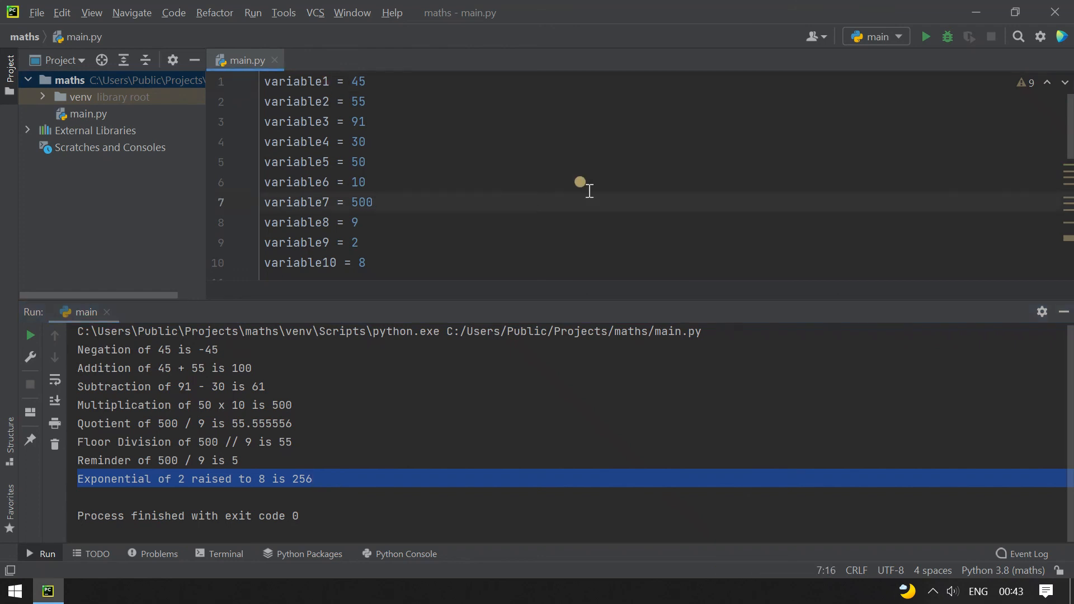
mouse_move(973, 287)
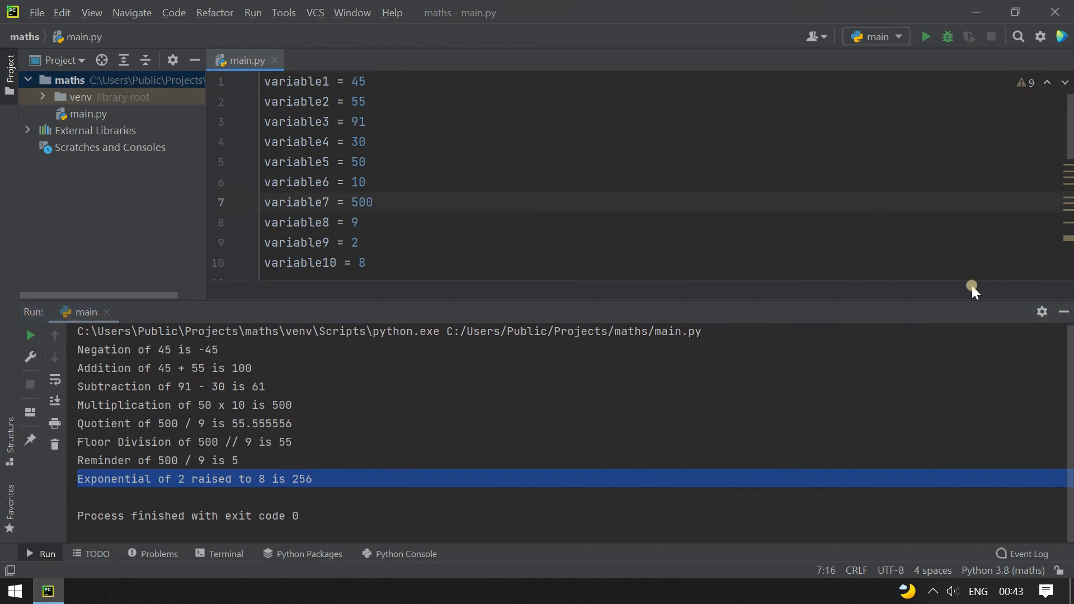